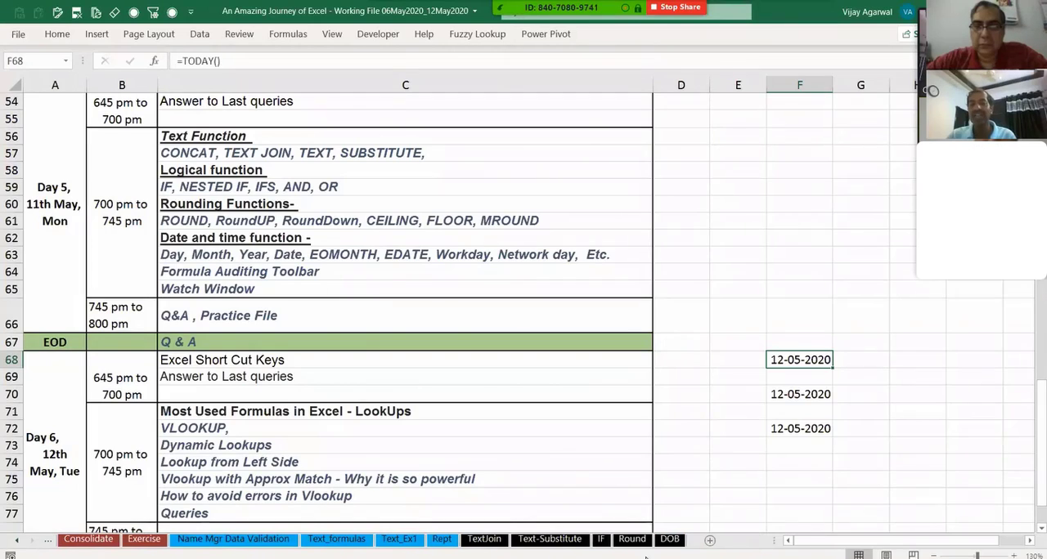
On the DOB sheet, type Day, Month and Year headings and move them to E1:G1
{"action": "left_click", "coordinate": [666, 539]}
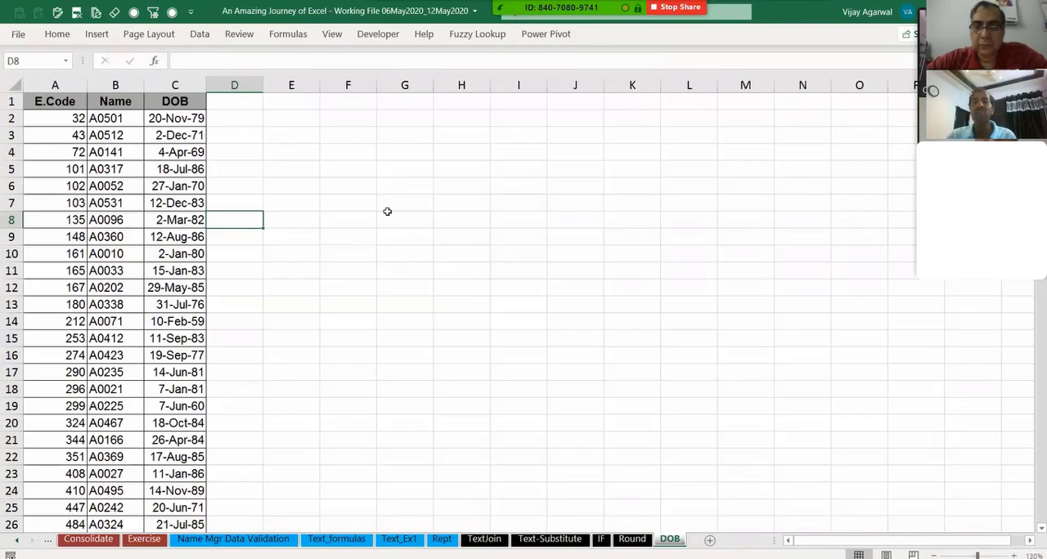
{"action": "type", "text": "Day"}
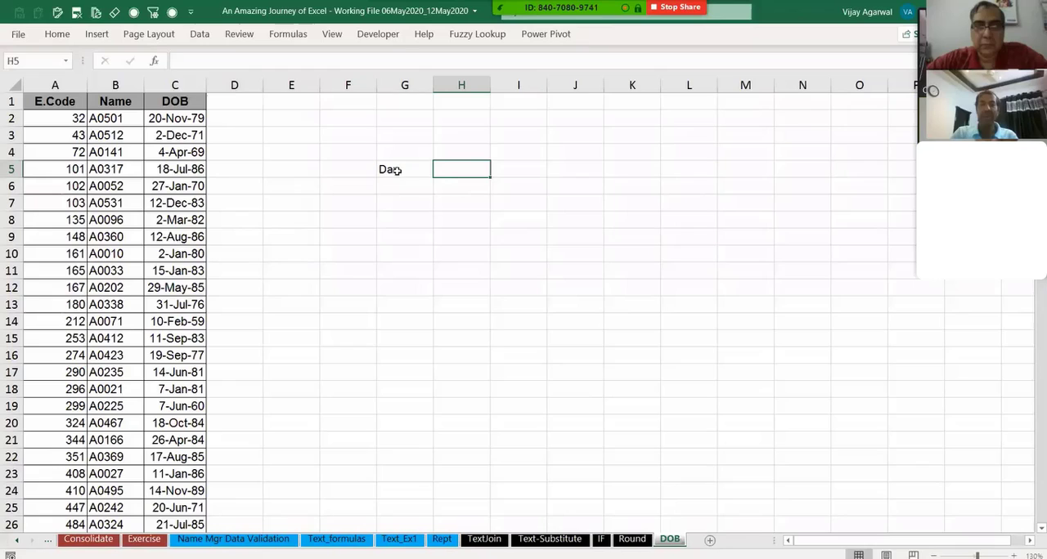
{"action": "type", "text": "Yea"}
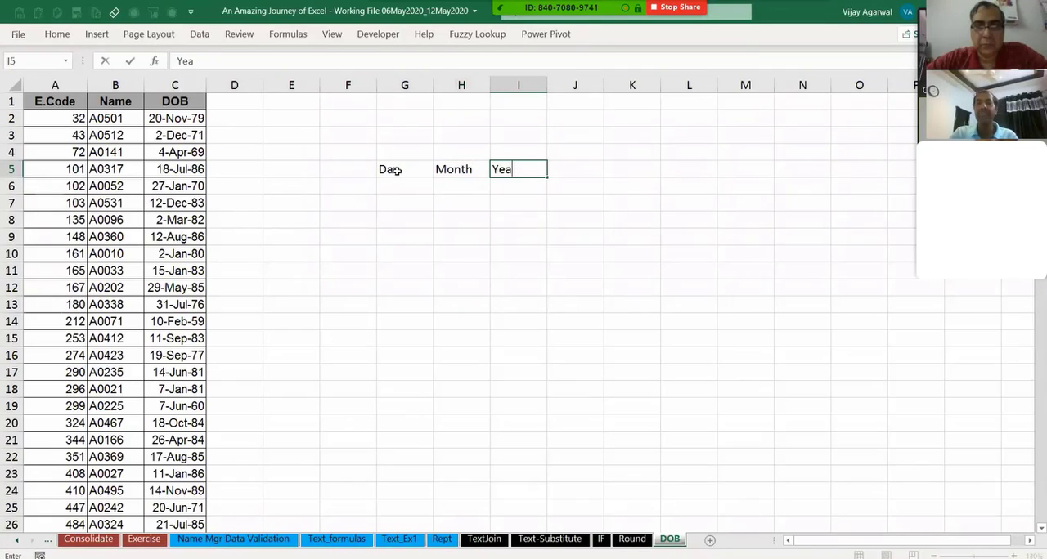
{"action": "key", "text": "Enter"}
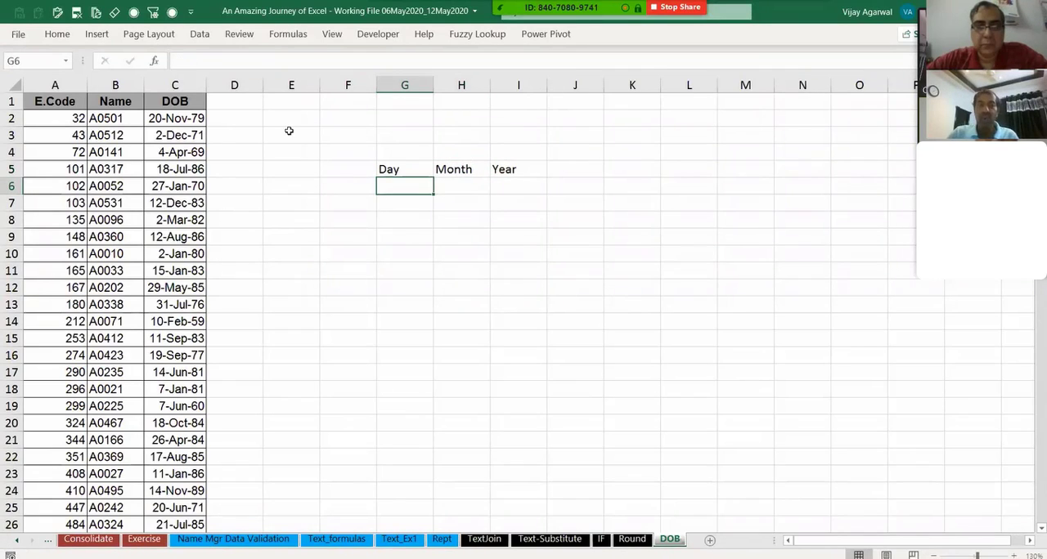
{"action": "left_click_drag", "start_coordinate": [404, 169], "coordinate": [518, 170]}
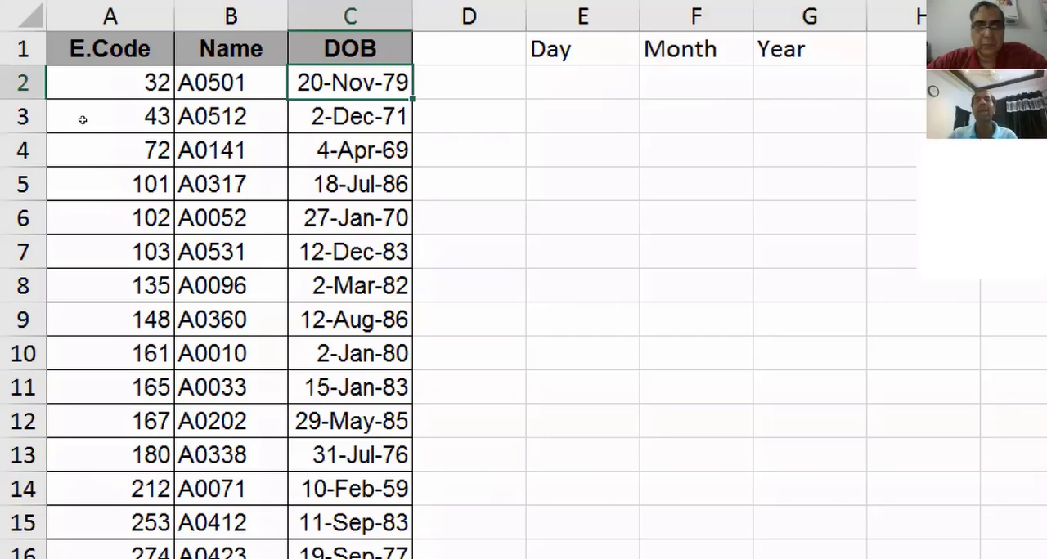
{"action": "mouse_move", "coordinate": [302, 117]}
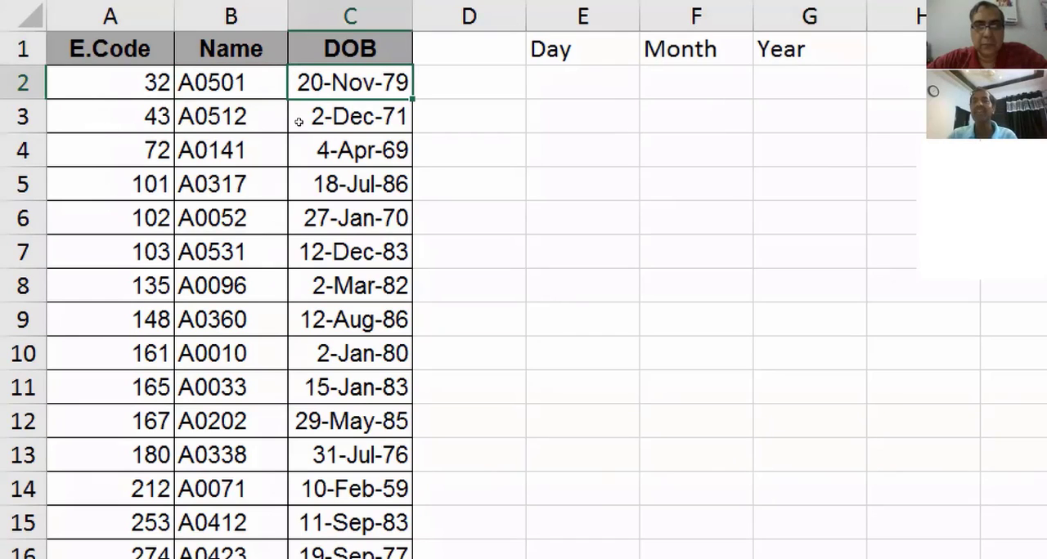
{"action": "left_click", "coordinate": [583, 82]}
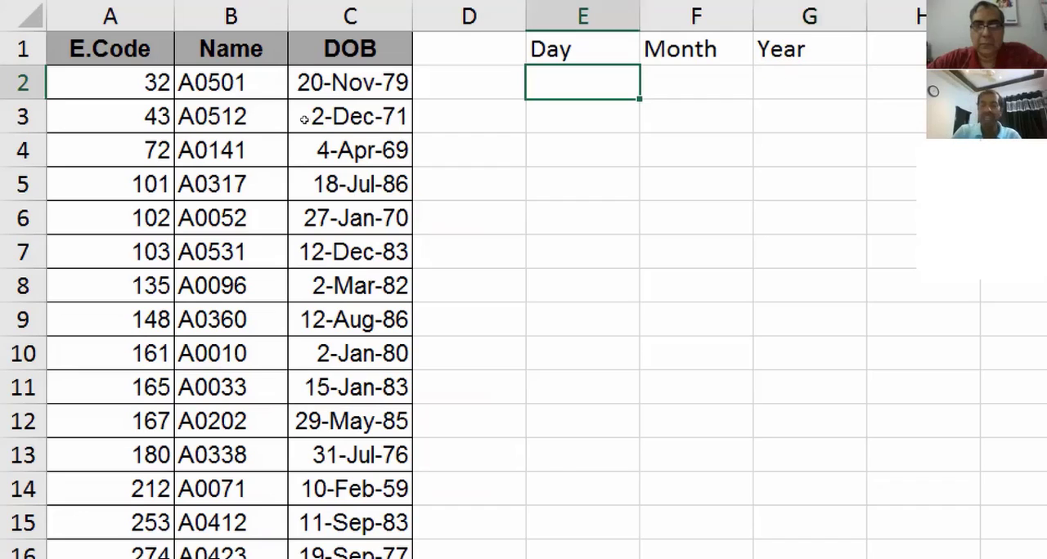
Enter =DAY(C2) in E2 to extract the first birth day number
{"action": "type", "text": "=day("}
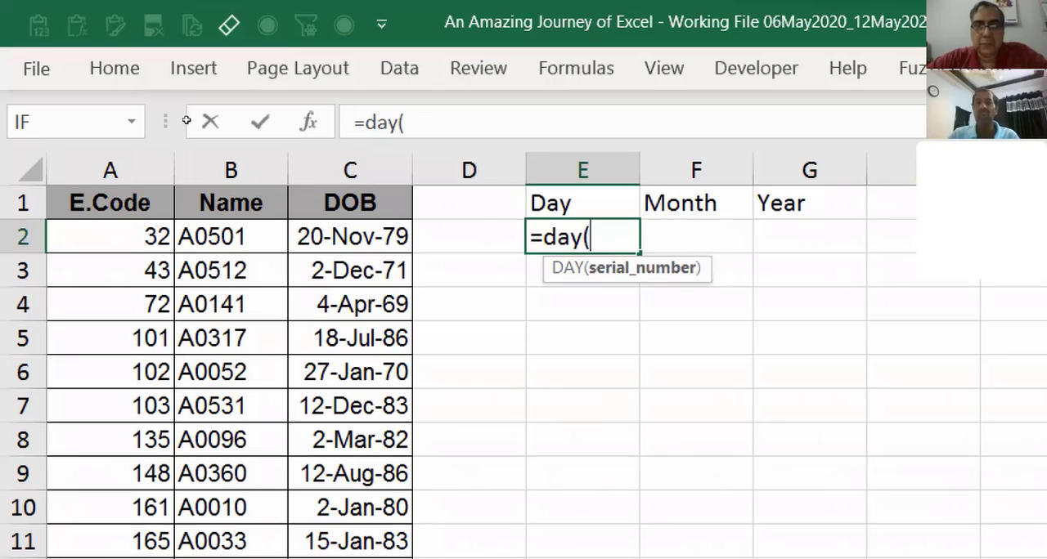
{"action": "left_click", "coordinate": [350, 236]}
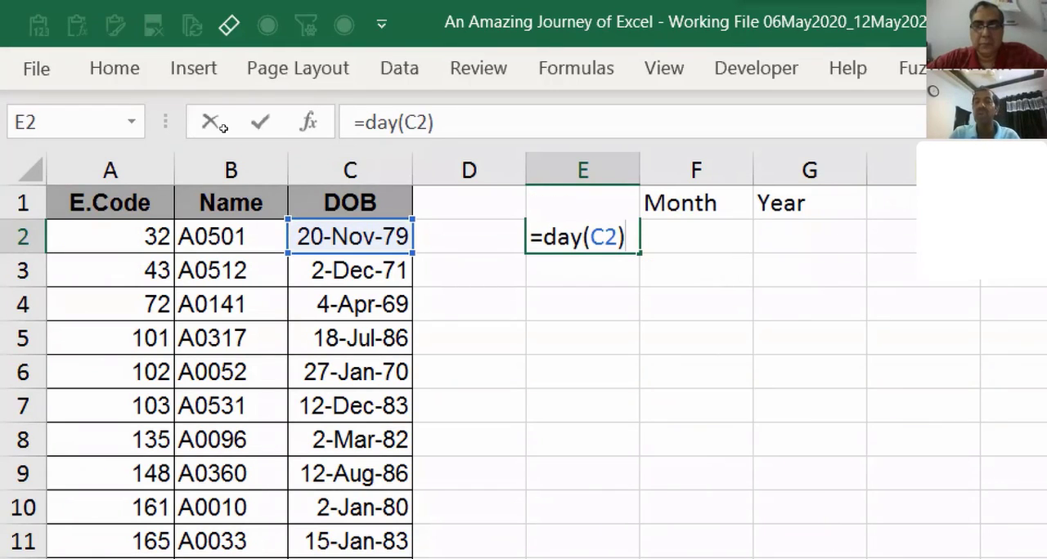
{"action": "key", "text": "Enter"}
{"action": "type", "text": "Day"}
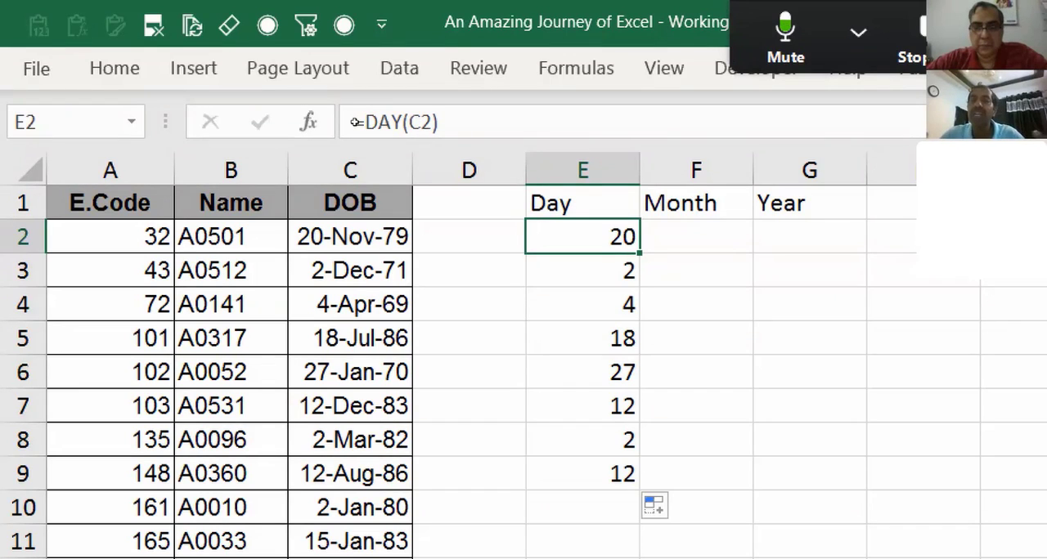
Enter the MONTH formula on the birth date in F2
{"action": "left_click", "coordinate": [695, 237]}
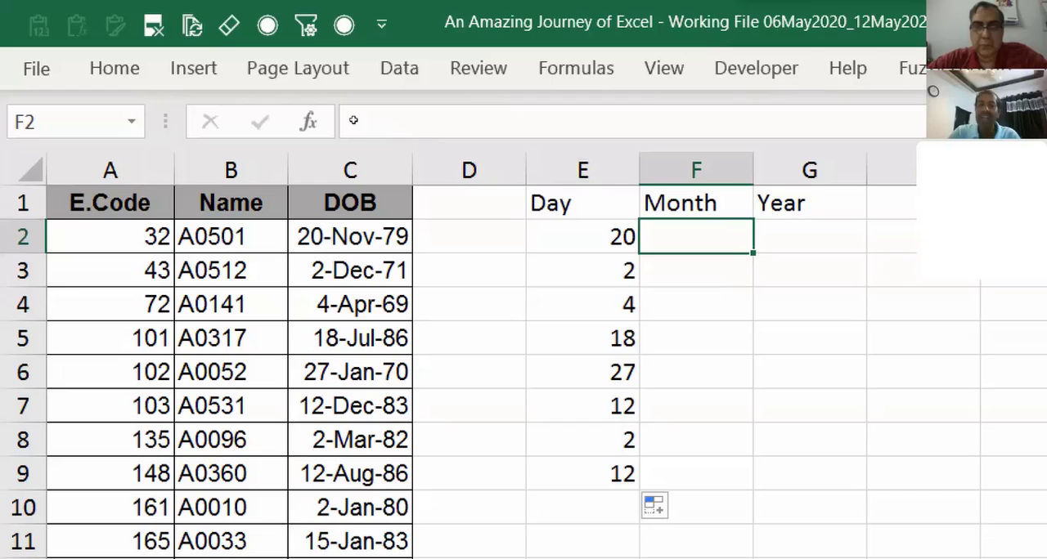
{"action": "type", "text": "+"}
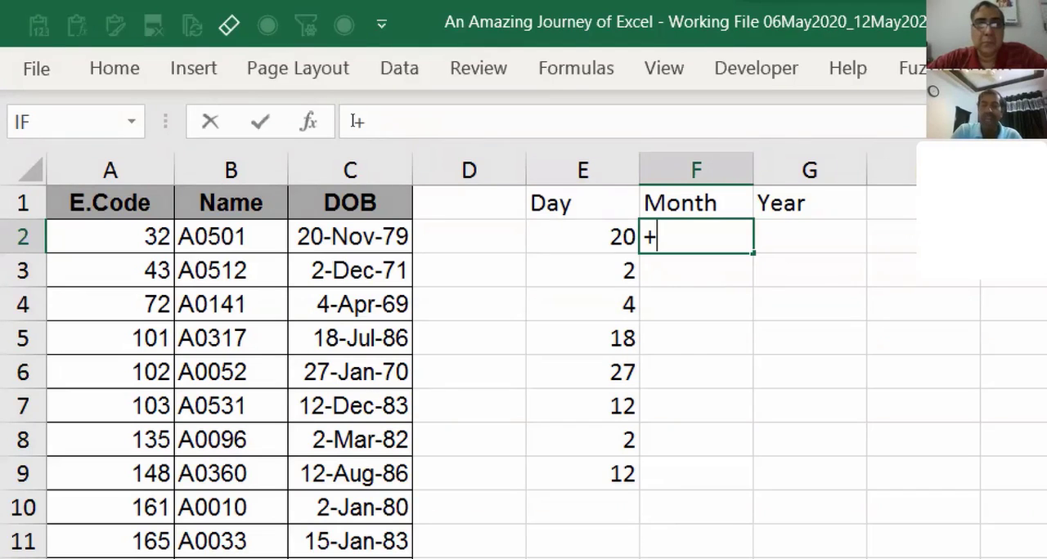
{"action": "type", "text": "="}
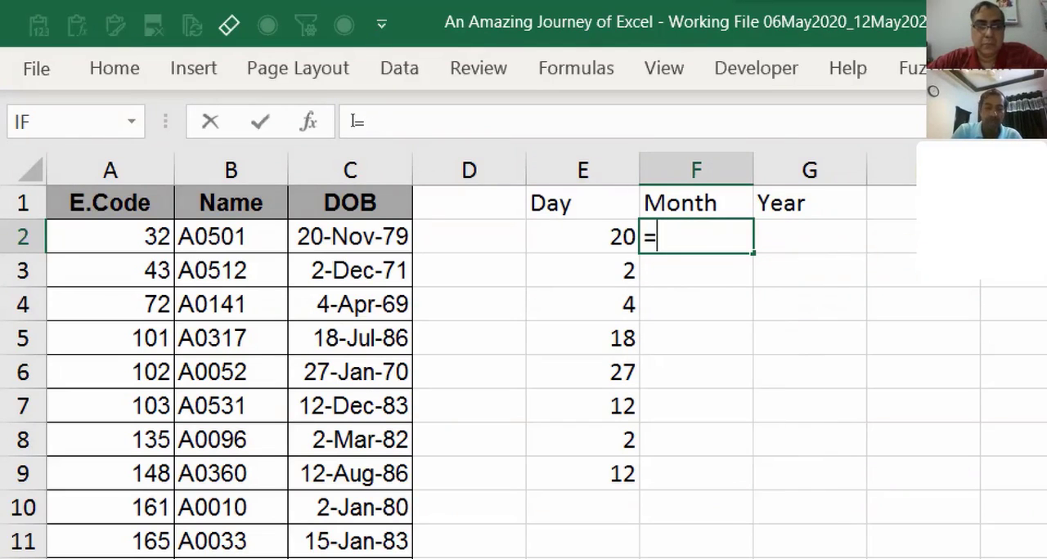
{"action": "type", "text": "month("}
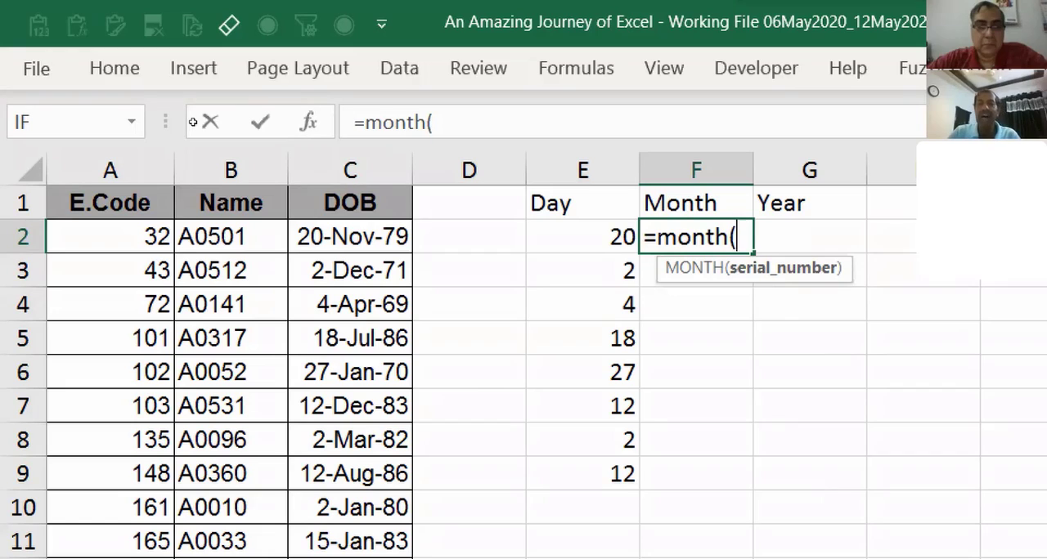
{"action": "key", "text": "Enter"}
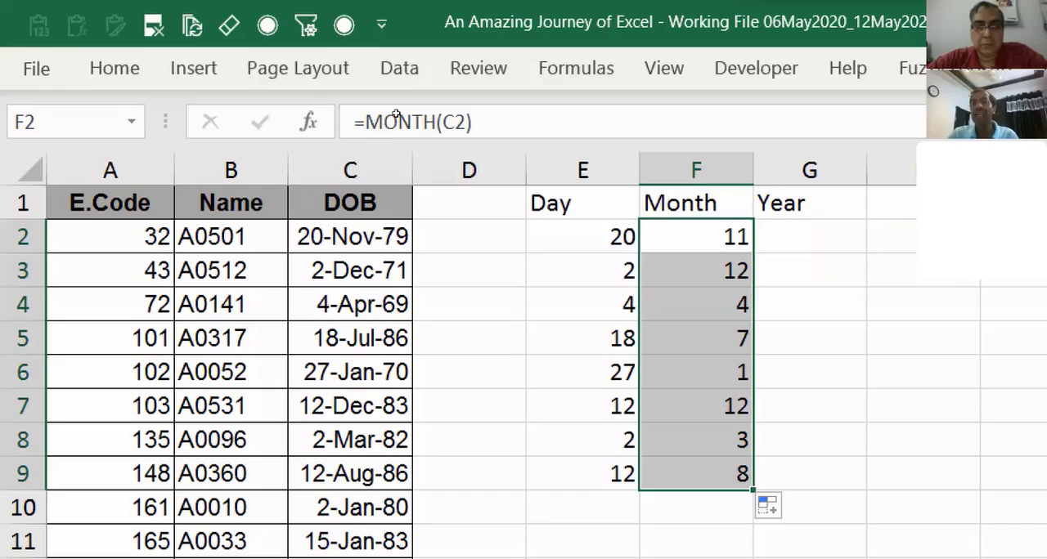
Enter =YEAR(C2) in G2 for the birth year
{"action": "type", "text": "=year"}
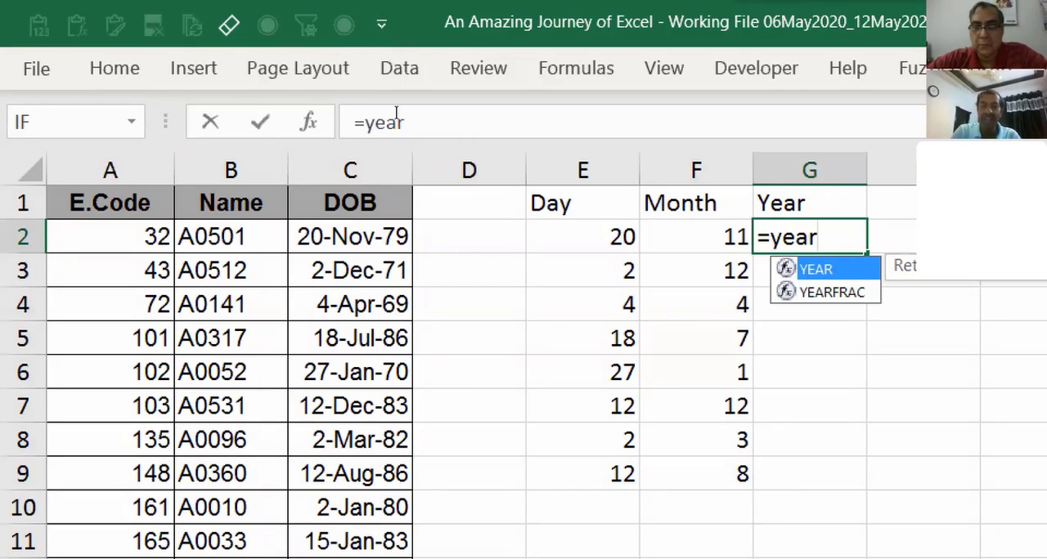
{"action": "left_click", "coordinate": [350, 237]}
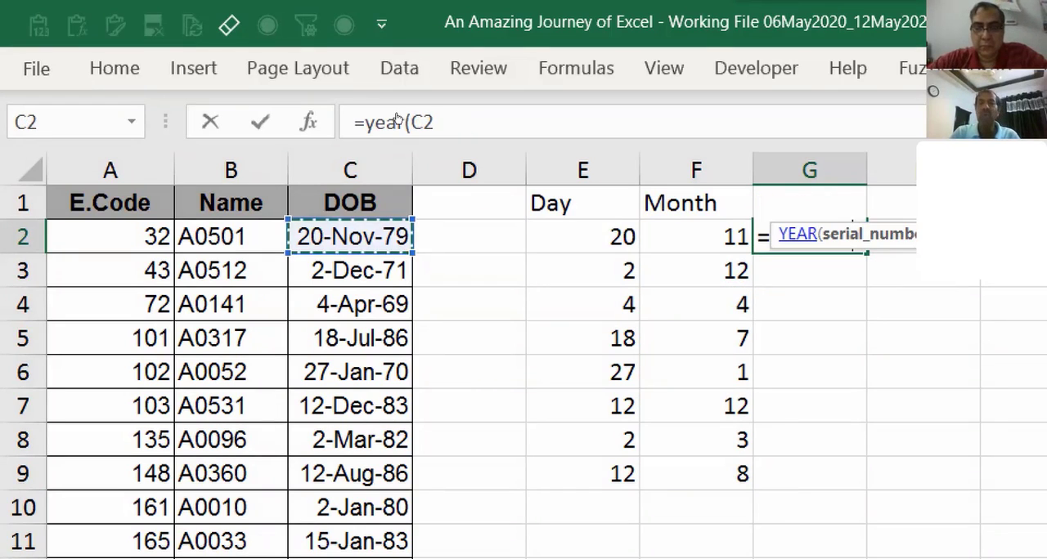
{"action": "key", "text": "Enter"}
{"action": "type", "text": "Year"}
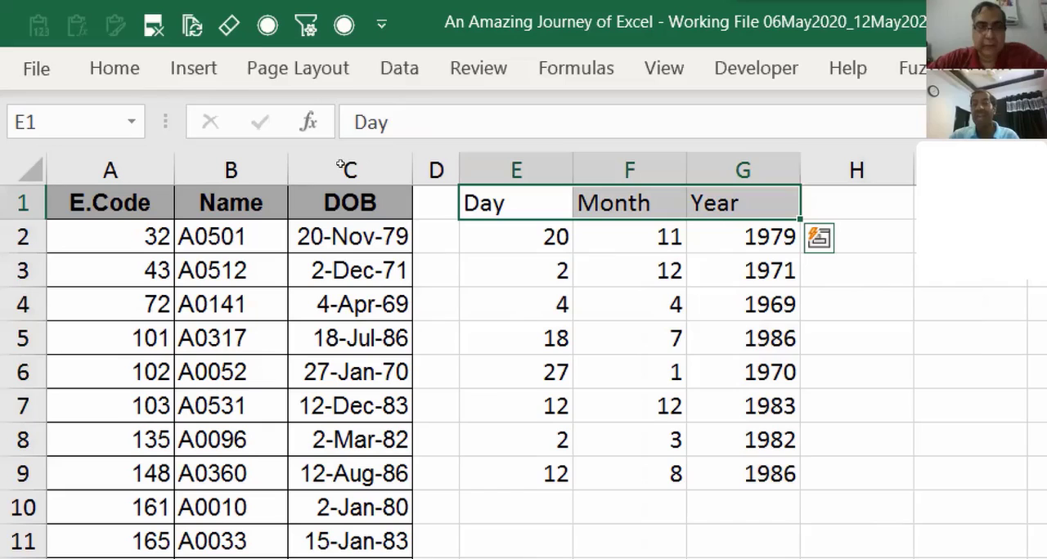
Format F2:F4 to show month names Nov, Dec and Apr
{"action": "left_click", "coordinate": [629, 203]}
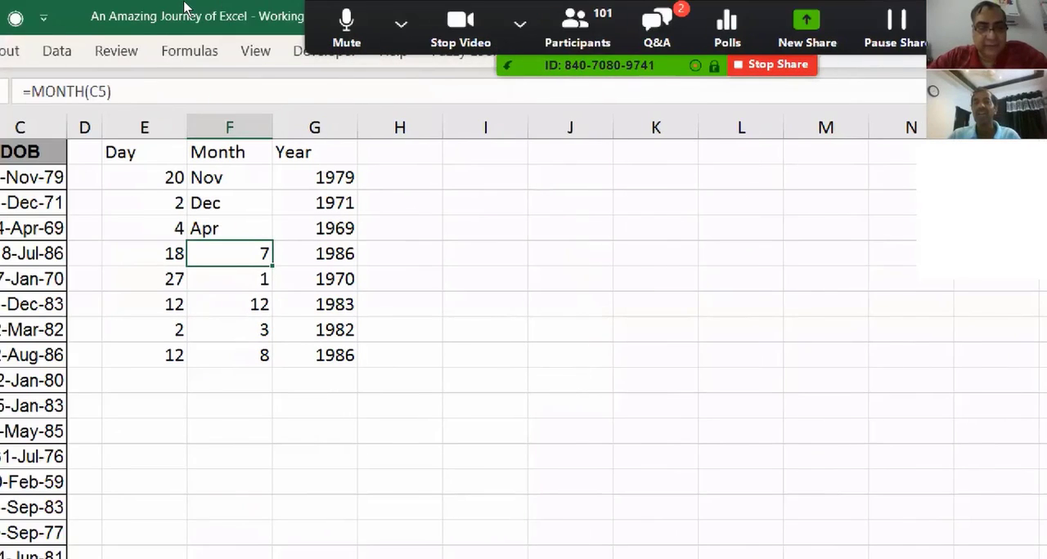
{"action": "mouse_move", "coordinate": [578, 25]}
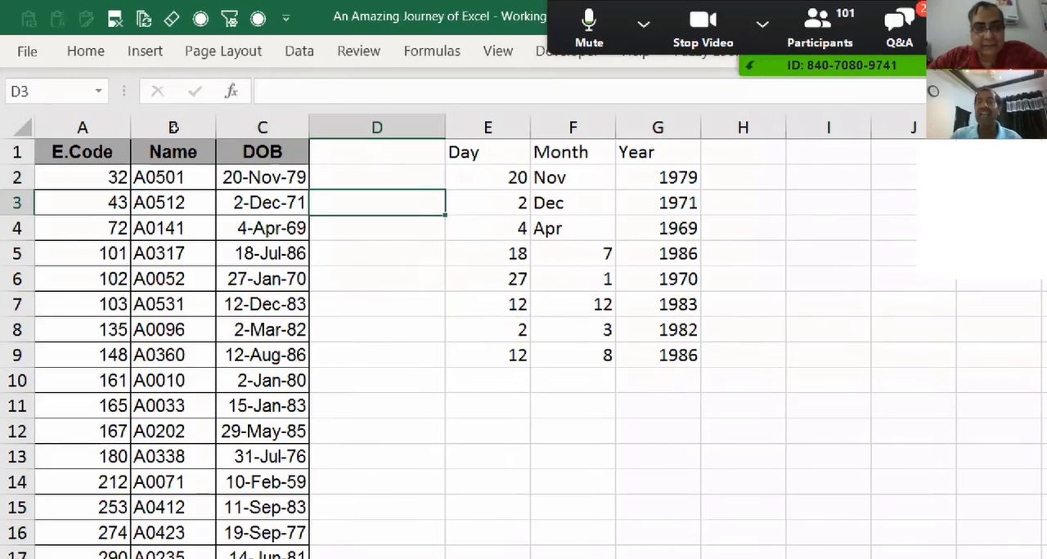
{"action": "left_click", "coordinate": [262, 151]}
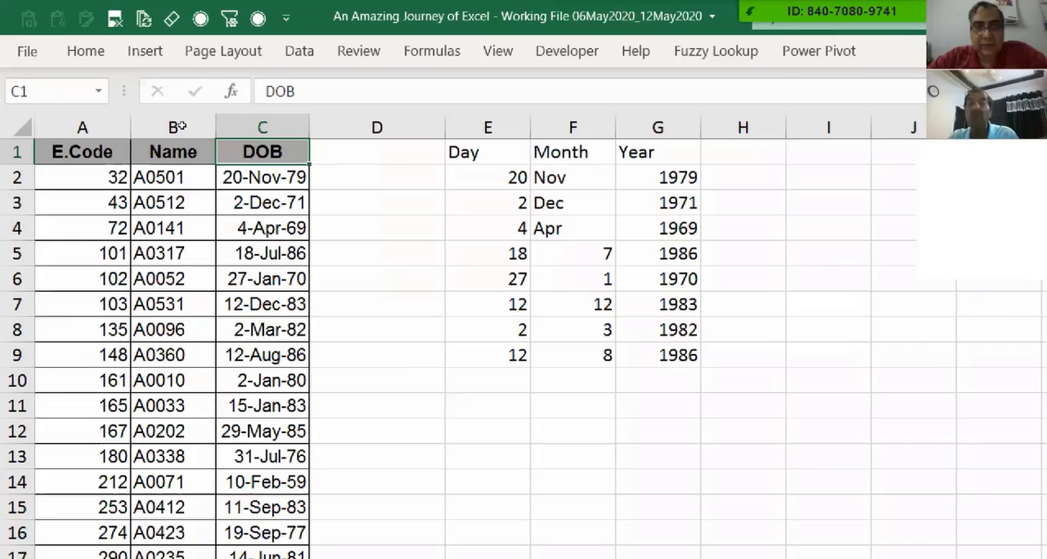
Show the DOB column as dates and enter =TODAY() in I9
{"action": "left_click", "coordinate": [85, 50]}
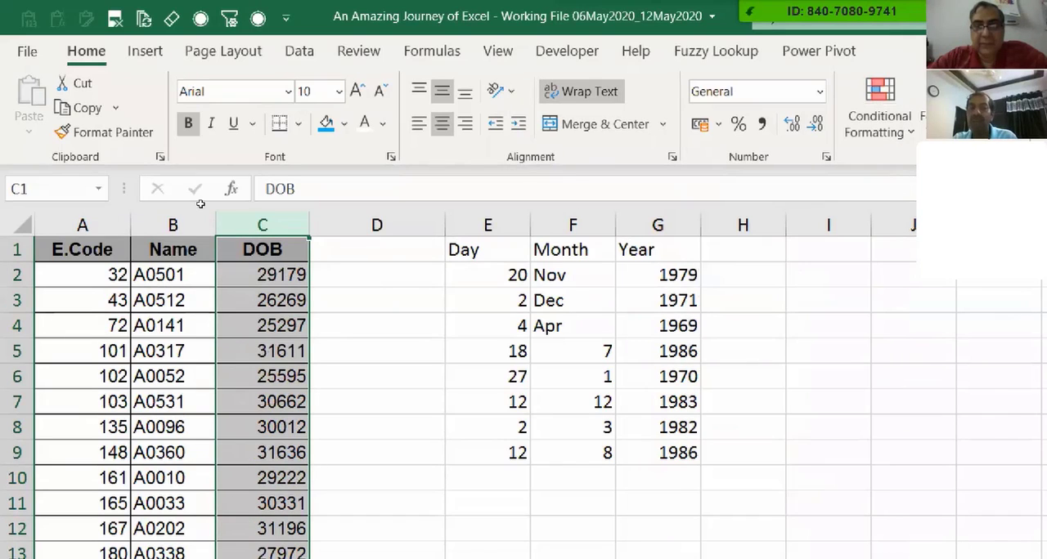
{"action": "left_click", "coordinate": [262, 275]}
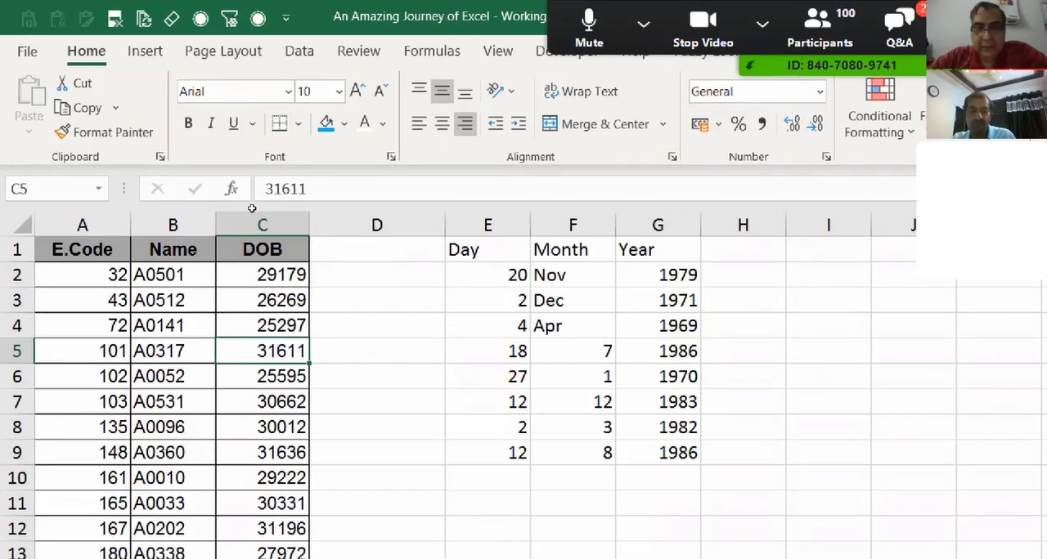
{"action": "mouse_move", "coordinate": [257, 221]}
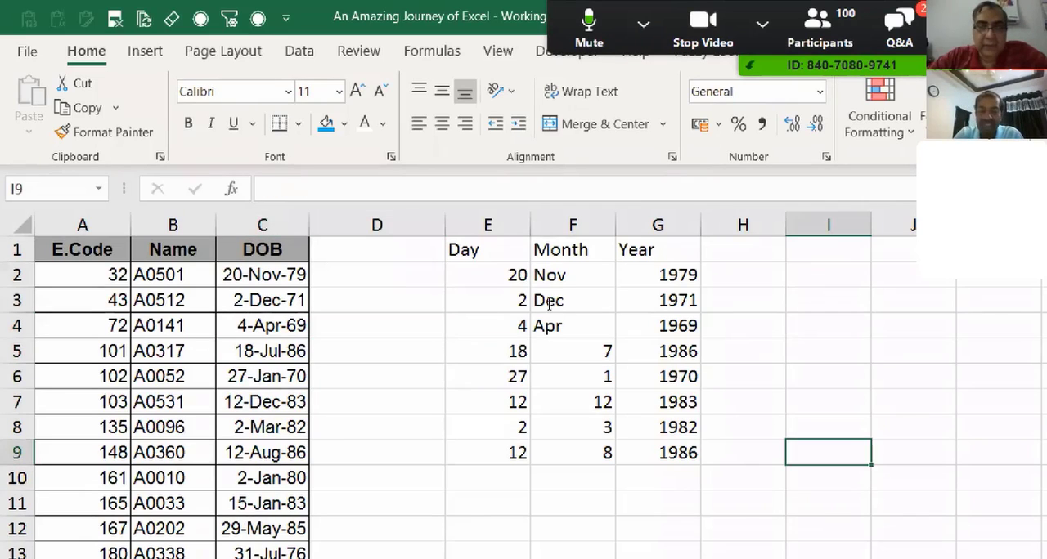
{"action": "type", "text": "=today"}
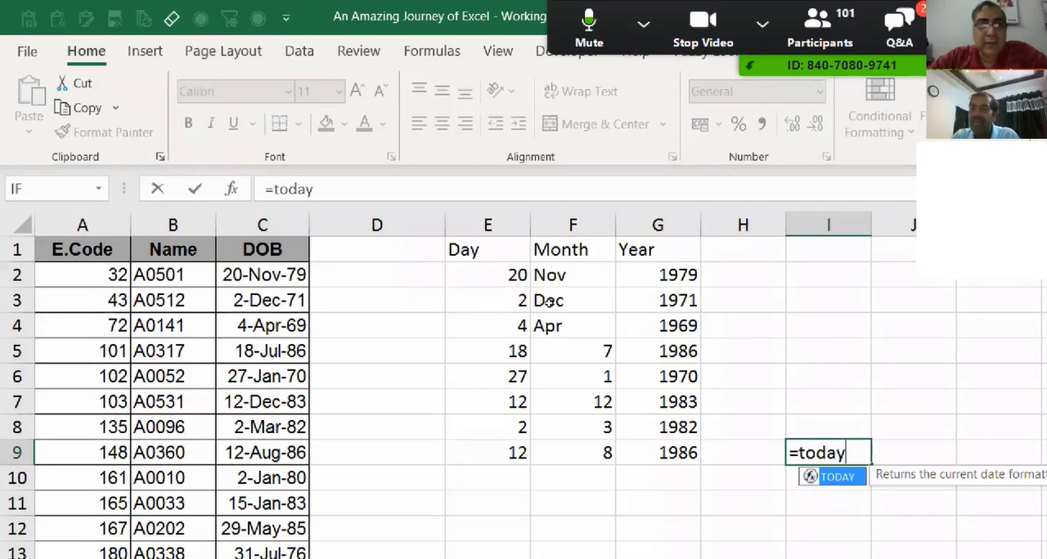
{"action": "key", "text": "Enter"}
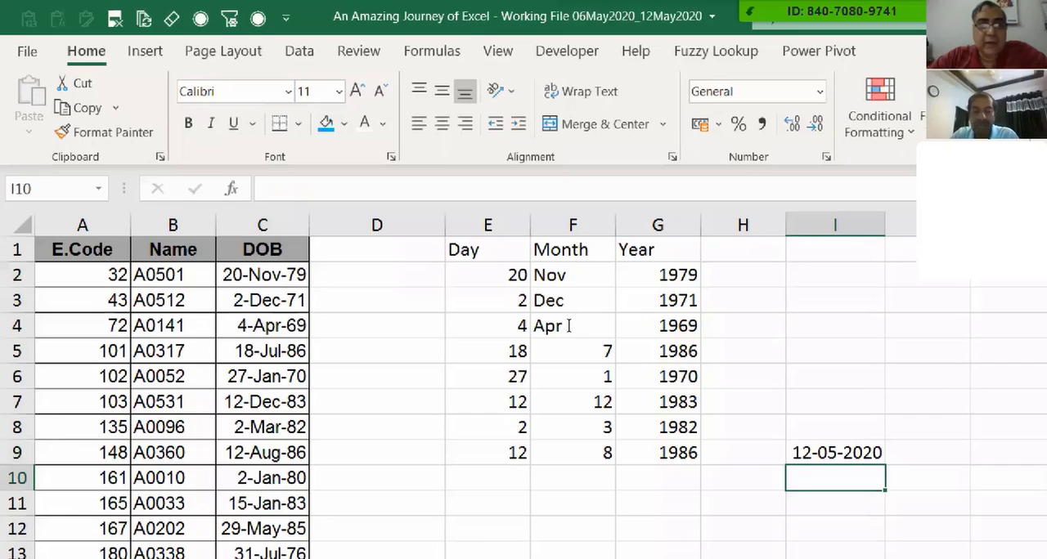
Enter 13-05-2020 in I10 and show serial numbers 43963 and 43964 beside the dates
{"action": "type", "text": "13/5/2"}
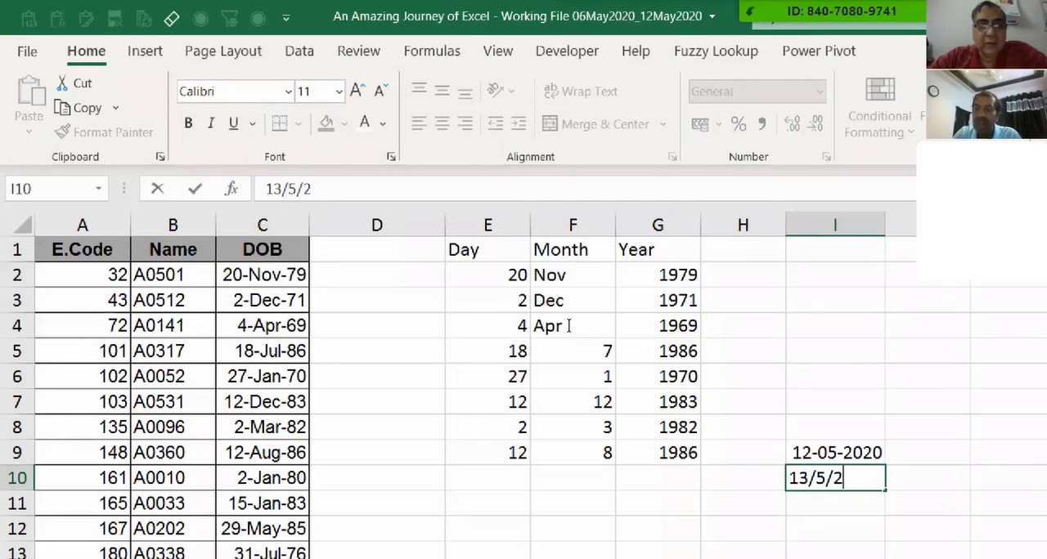
{"action": "key", "text": "enter"}
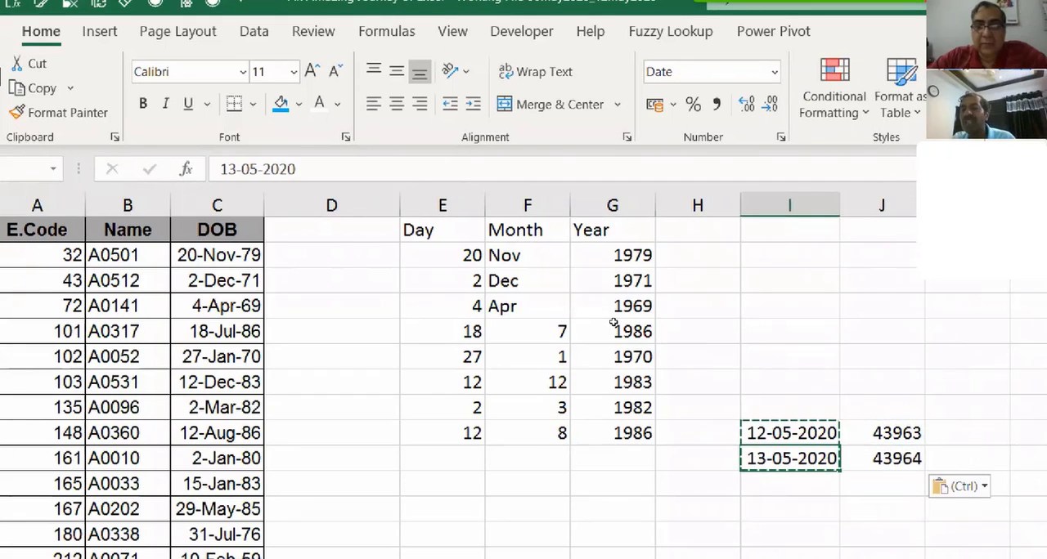
{"action": "left_click", "coordinate": [883, 458]}
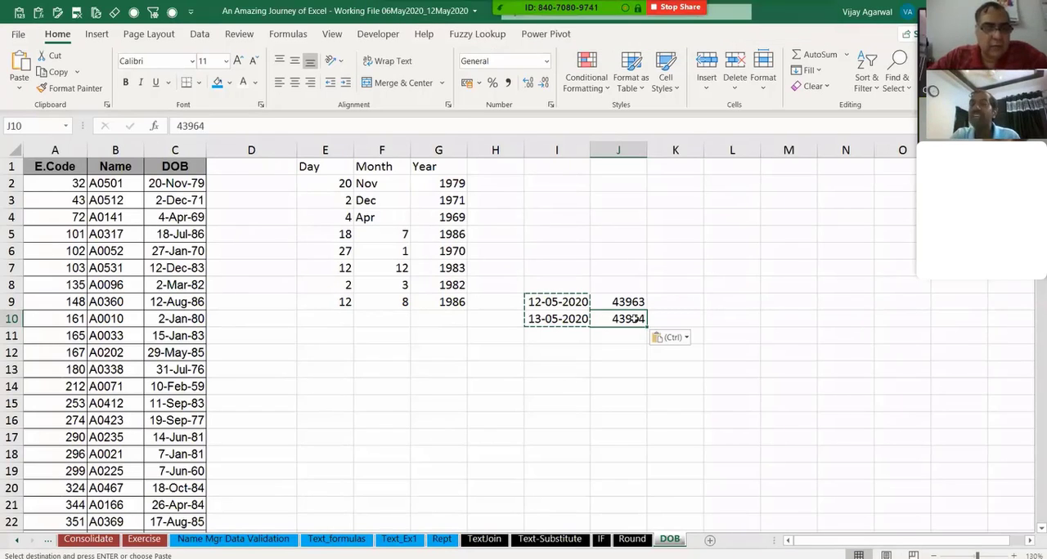
Enter =L10*3 in L11 to triple 2020 into 737300
{"action": "left_click", "coordinate": [732, 318]}
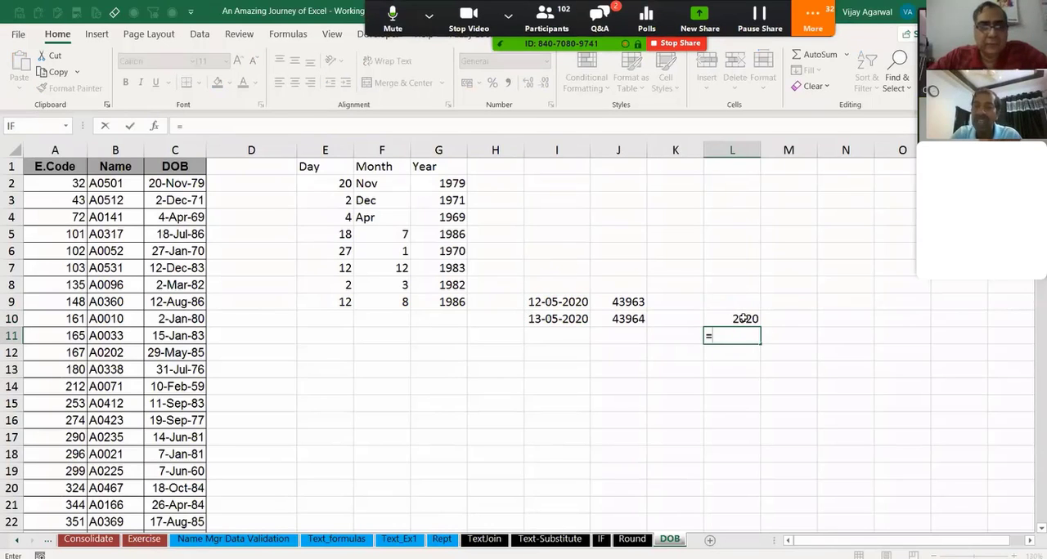
{"action": "type", "text": "L10*3"}
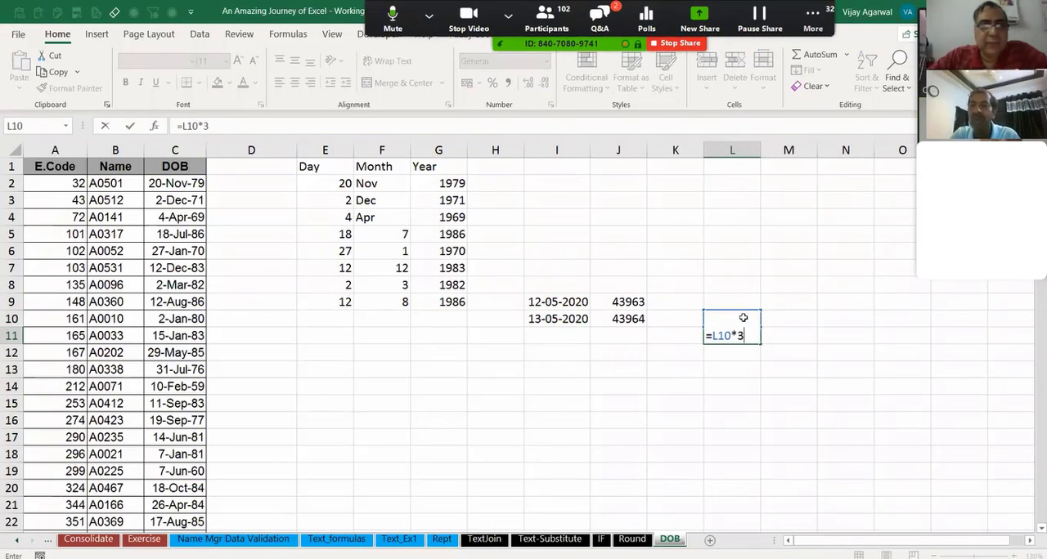
{"action": "key", "text": "Enter"}
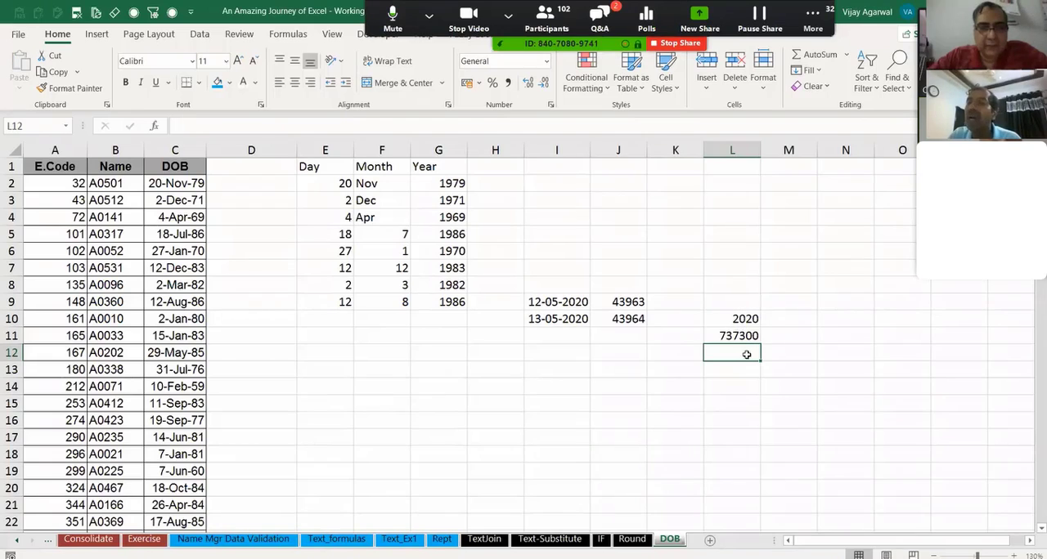
Put 1 in L5, display it as date 01-01-1900, and compare with serial 43963
{"action": "left_click", "coordinate": [618, 301]}
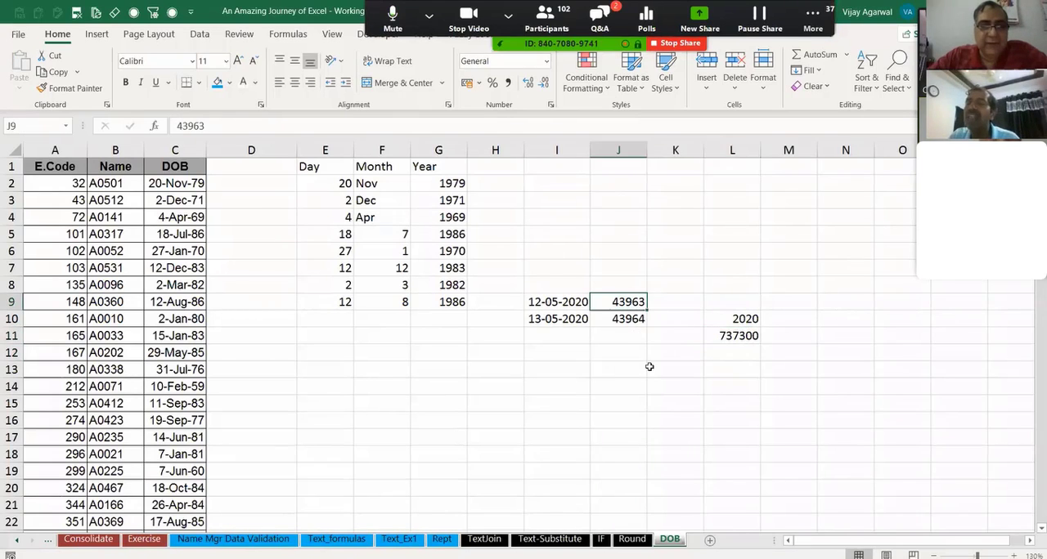
{"action": "mouse_move", "coordinate": [706, 293]}
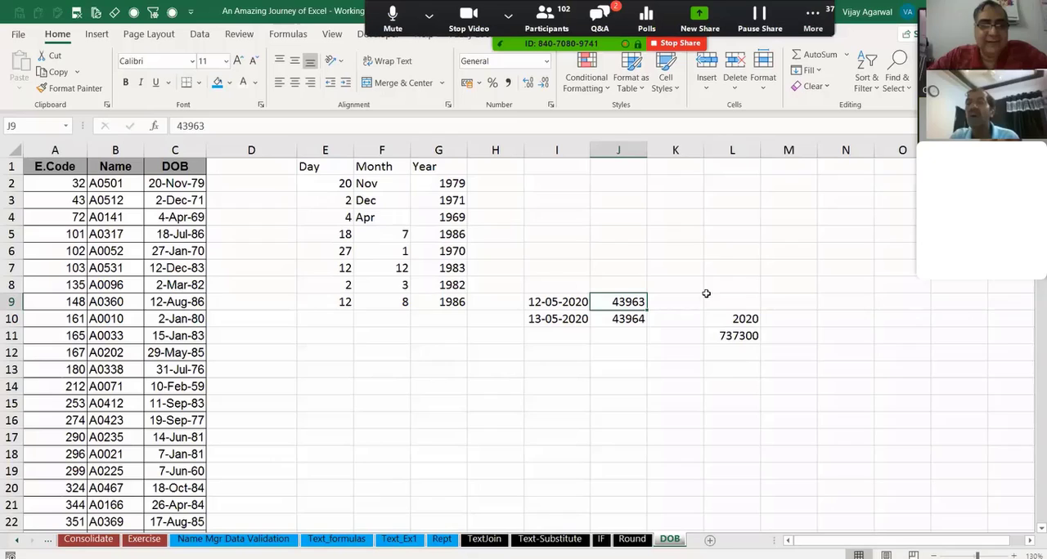
{"action": "left_click", "coordinate": [732, 251]}
{"action": "type", "text": "1"}
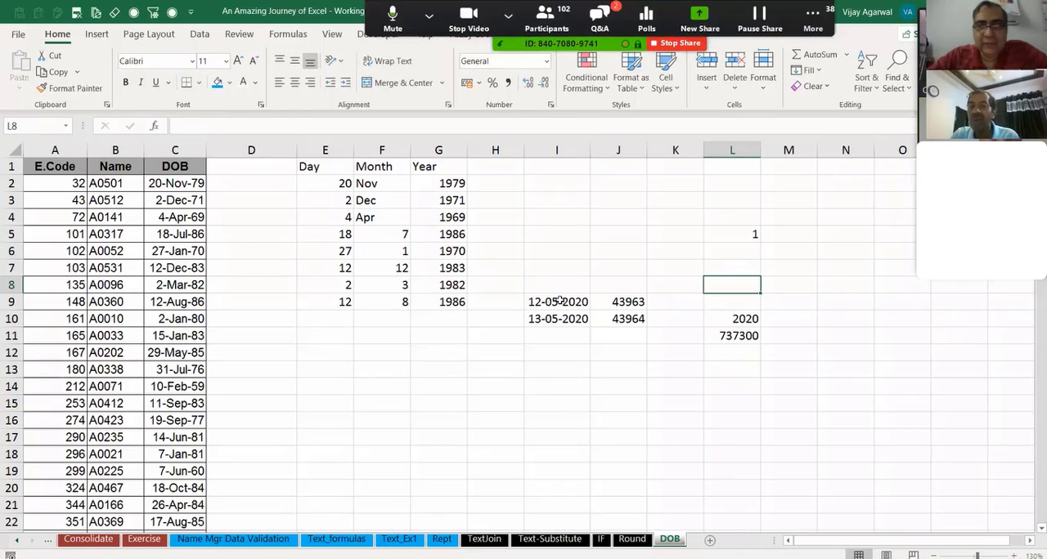
{"action": "left_click", "coordinate": [556, 302]}
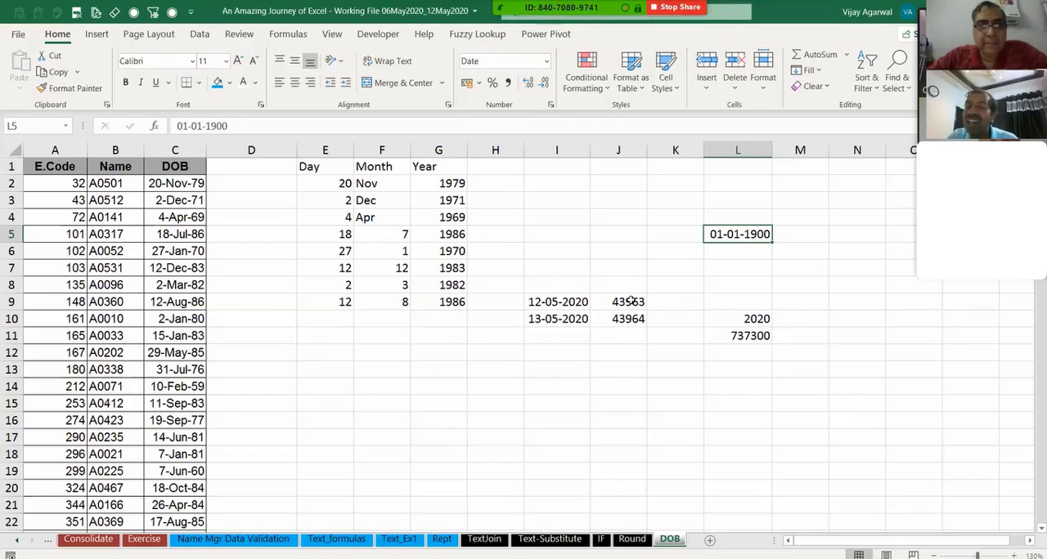
{"action": "left_click", "coordinate": [617, 302]}
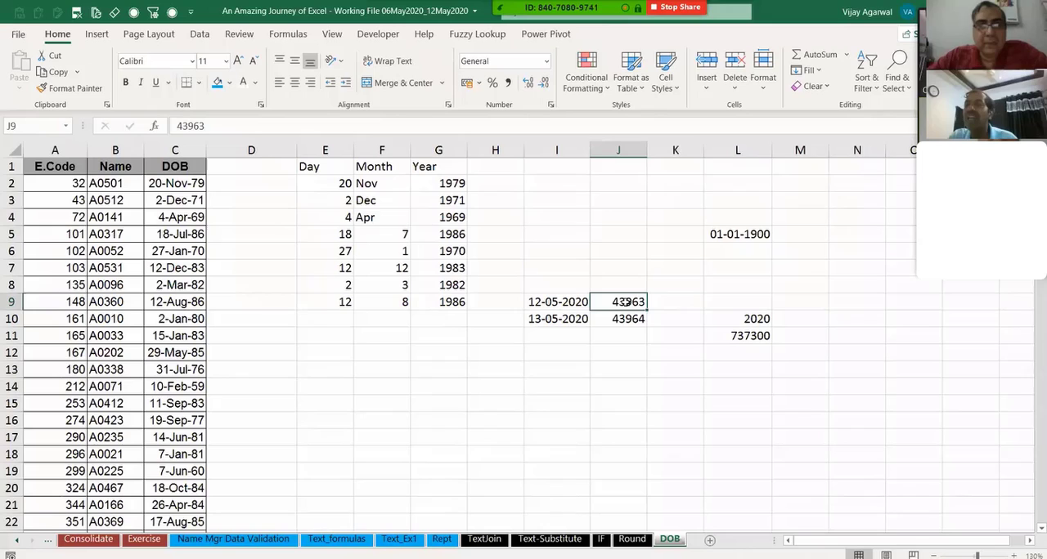
{"action": "mouse_move", "coordinate": [649, 369]}
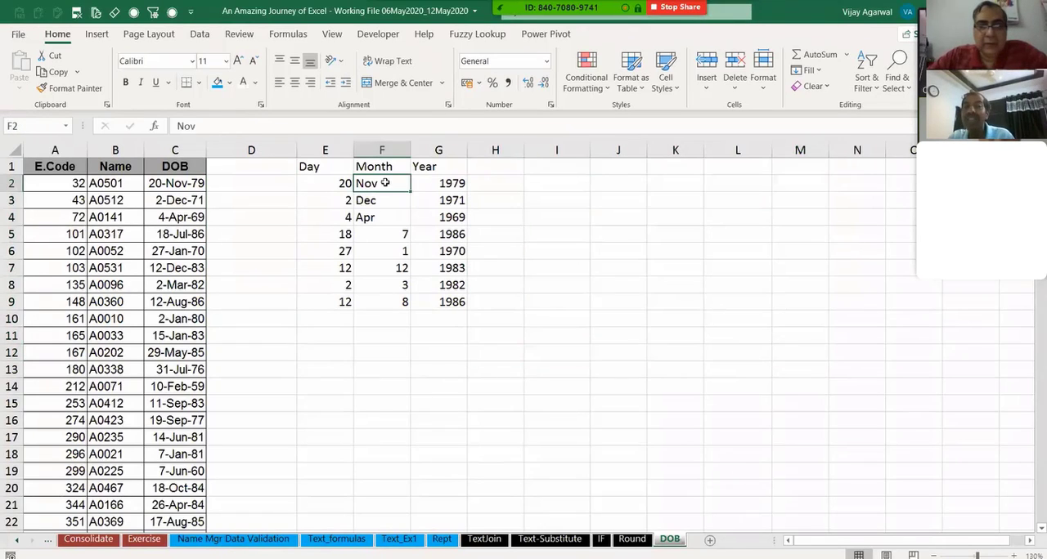
Enter =TEXT(C2,"MMM") in H2 to show the three-letter month name
{"action": "left_click", "coordinate": [495, 166]}
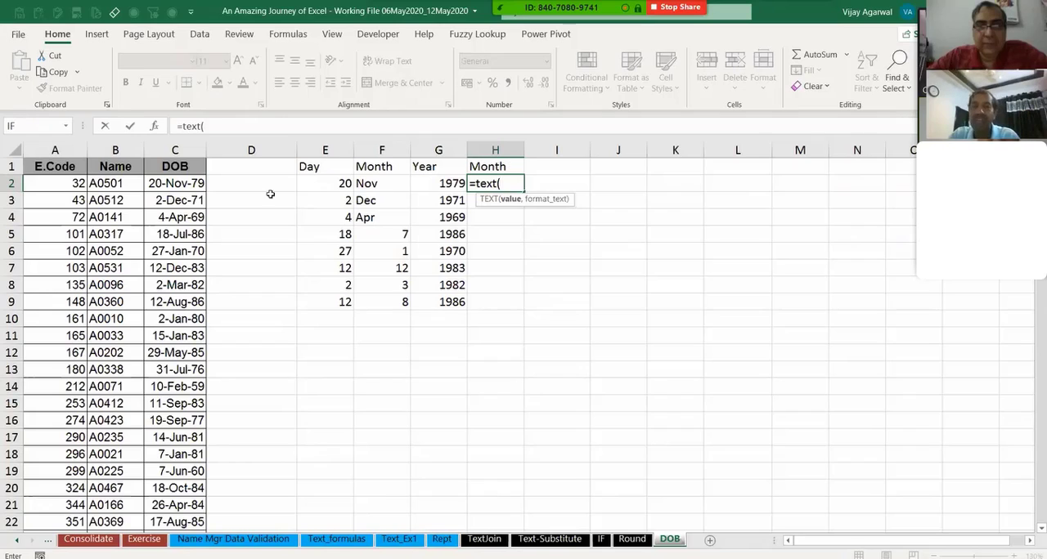
{"action": "left_click", "coordinate": [174, 183]}
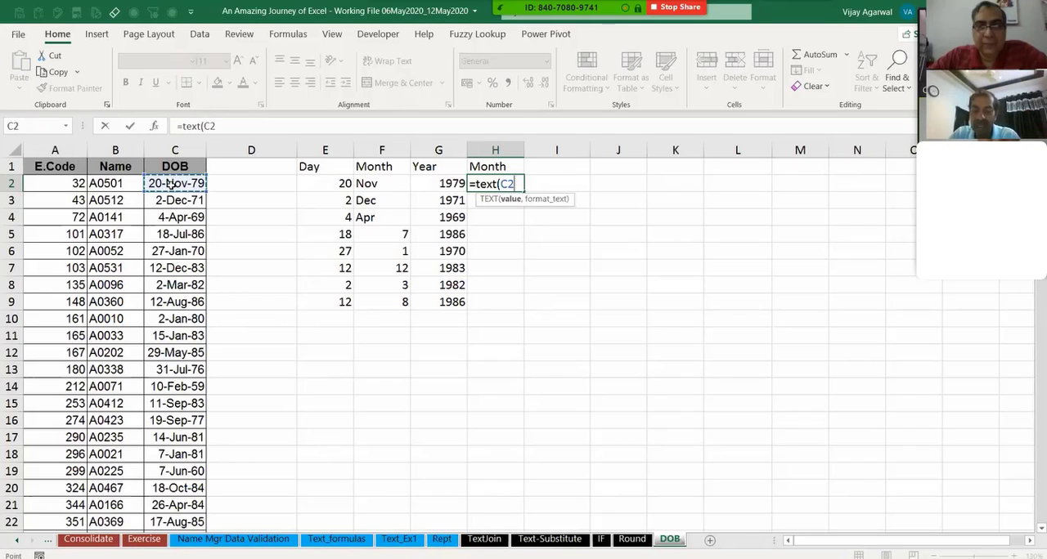
{"action": "type", "text": ",\""}
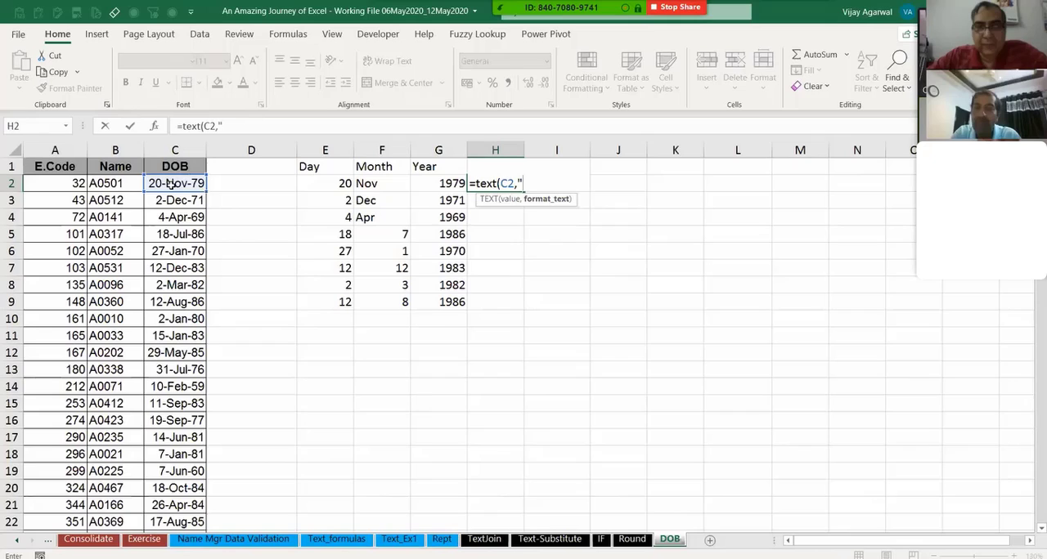
{"action": "type", "text": "MMM\""}
{"action": "left_click", "coordinate": [495, 167]}
{"action": "type", "text": "Month"}
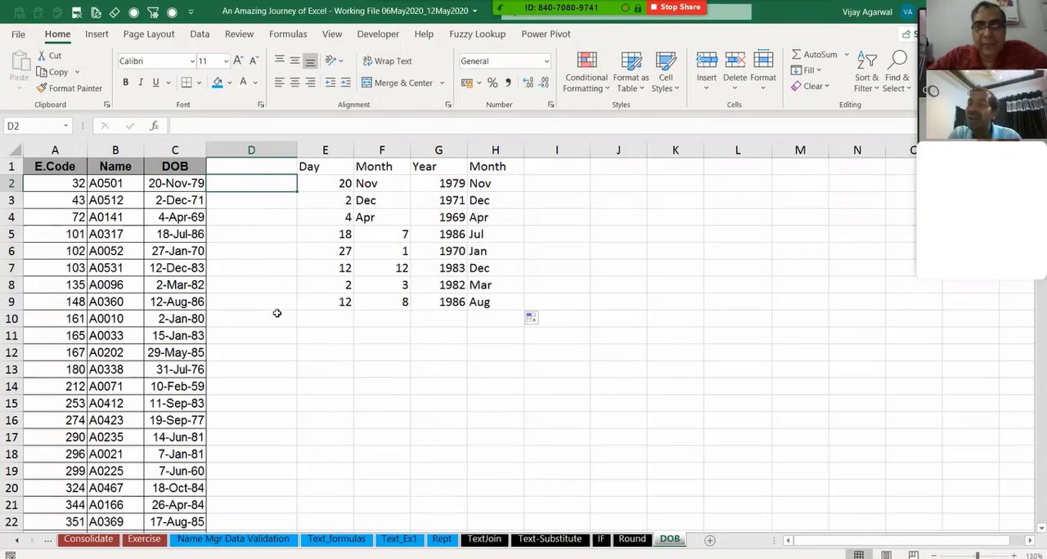
Enter =MID(C2,4,3) in D2, which returns 79
{"action": "type", "text": "=mid"}
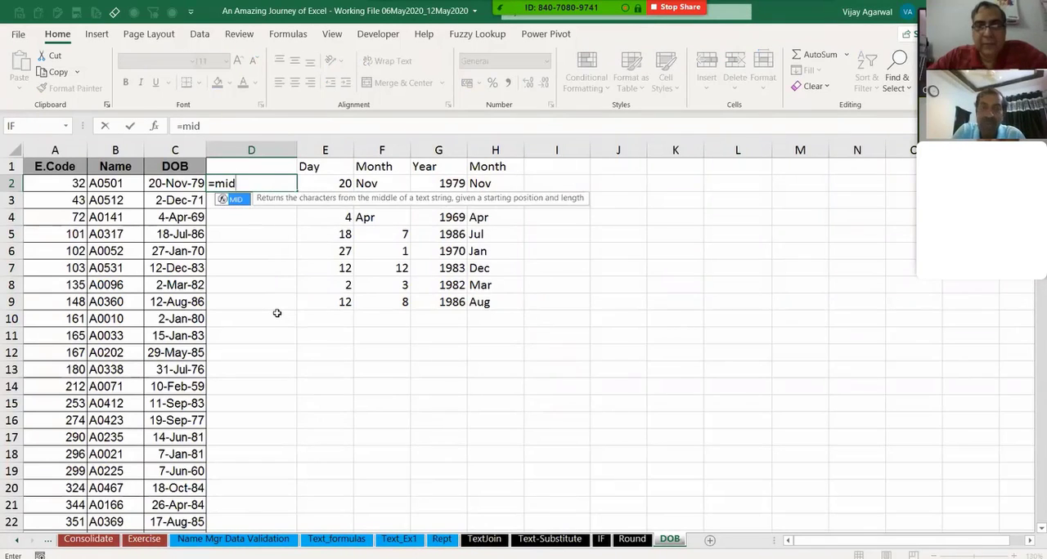
{"action": "type", "text": "(C2,"}
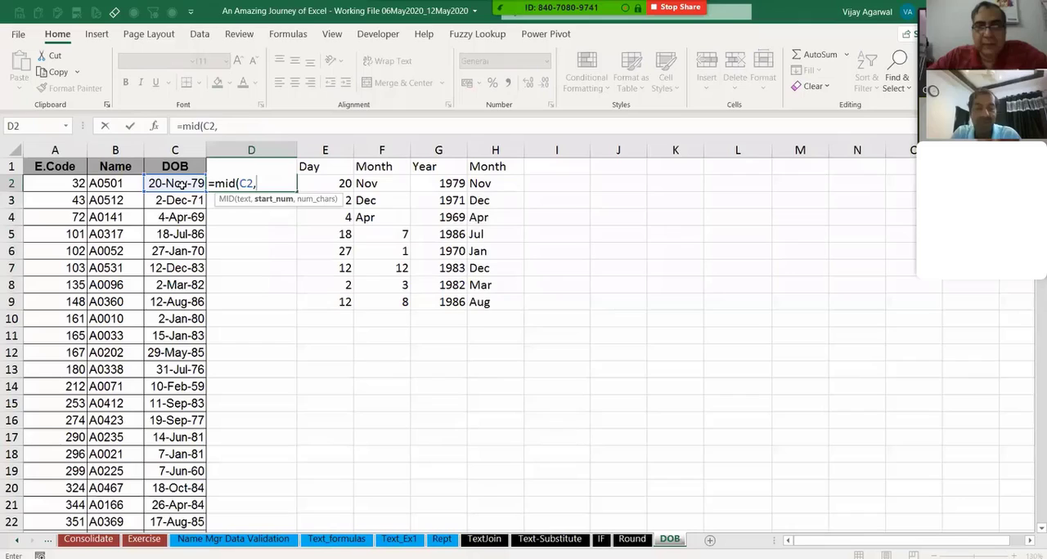
{"action": "type", "text": "4"}
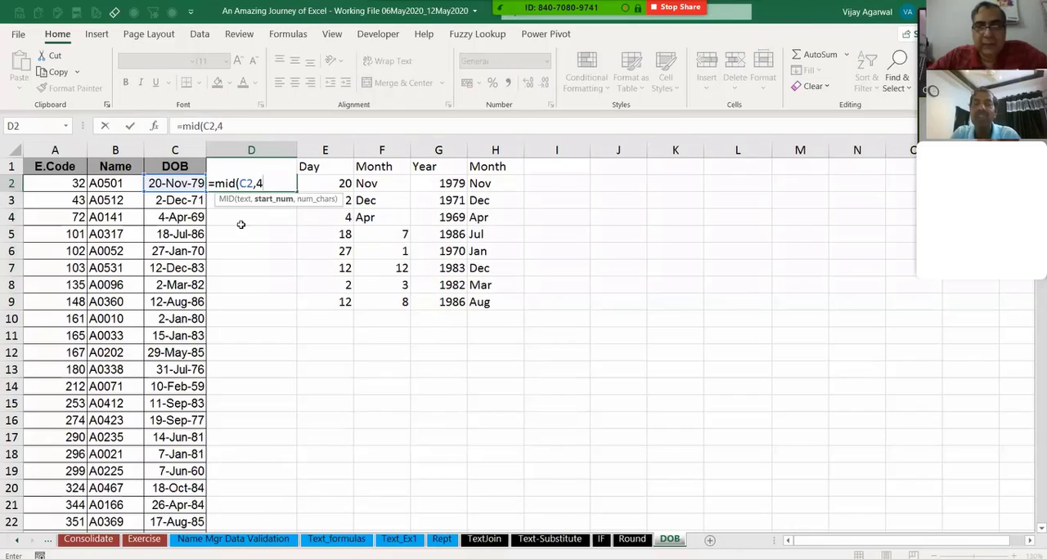
{"action": "type", "text": ","}
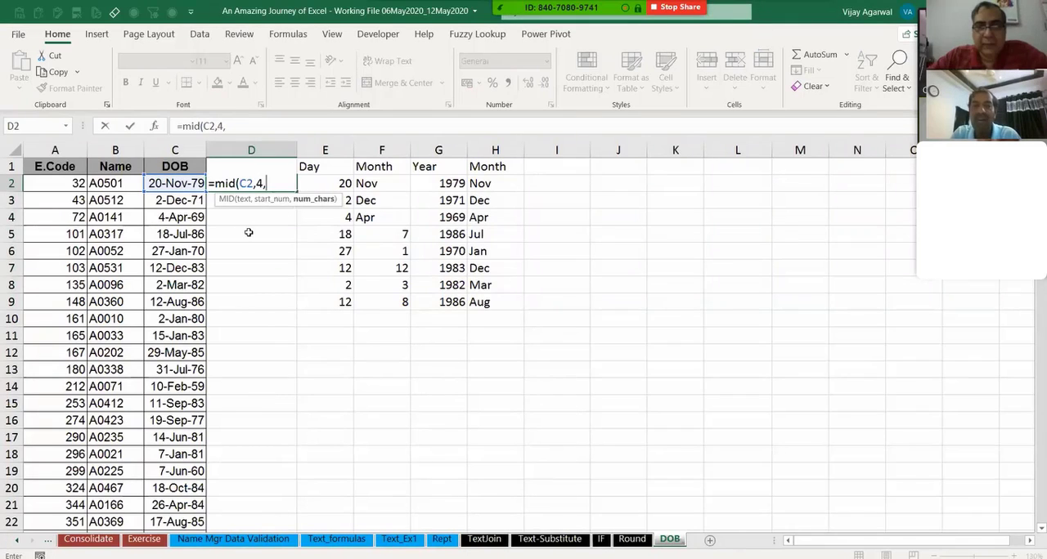
{"action": "key", "text": "Enter"}
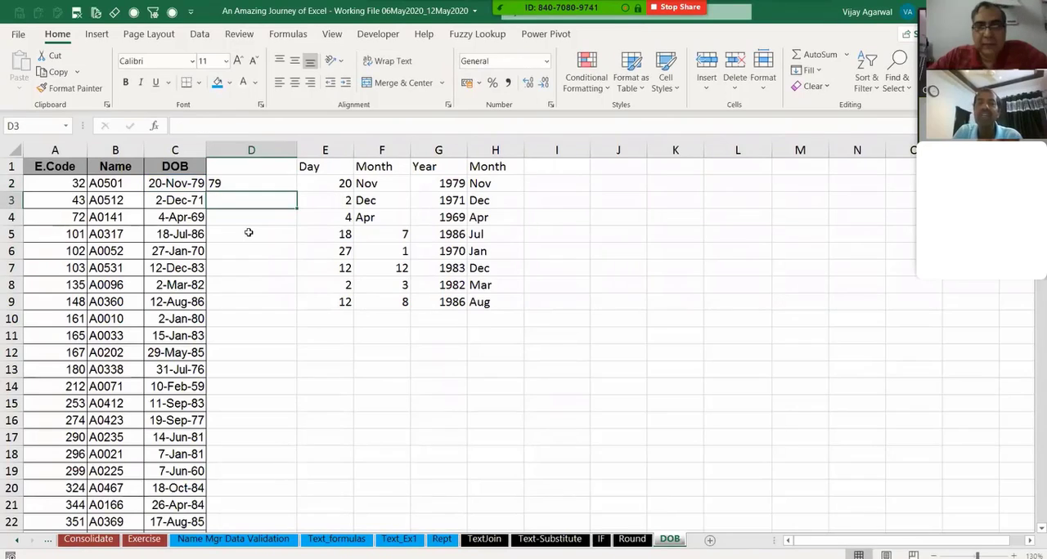
Fill the MID formula down to row 9 and paste the DOB dates as plain serial numbers
{"action": "left_click_drag", "start_coordinate": [251, 183], "coordinate": [251, 302]}
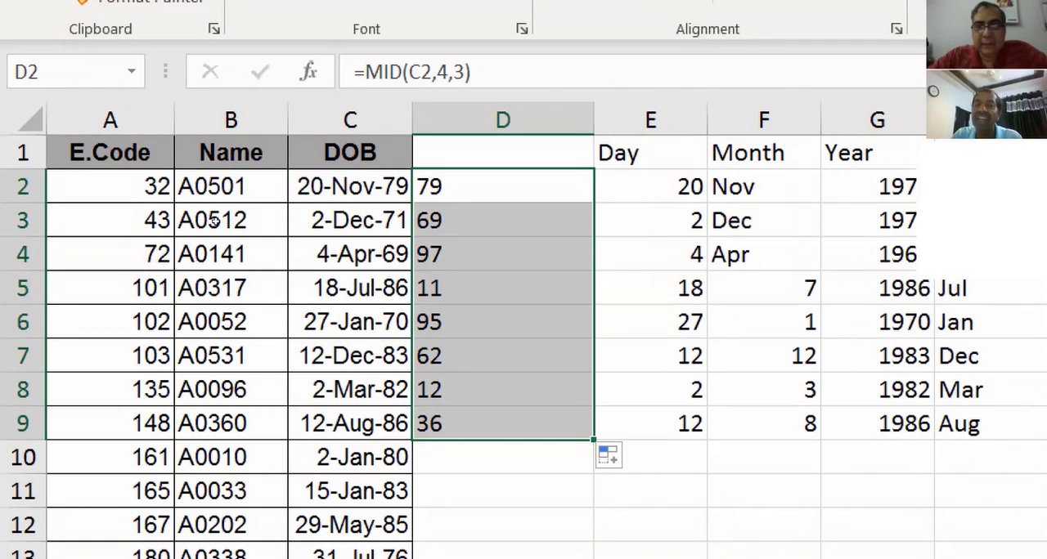
{"action": "left_click", "coordinate": [502, 119]}
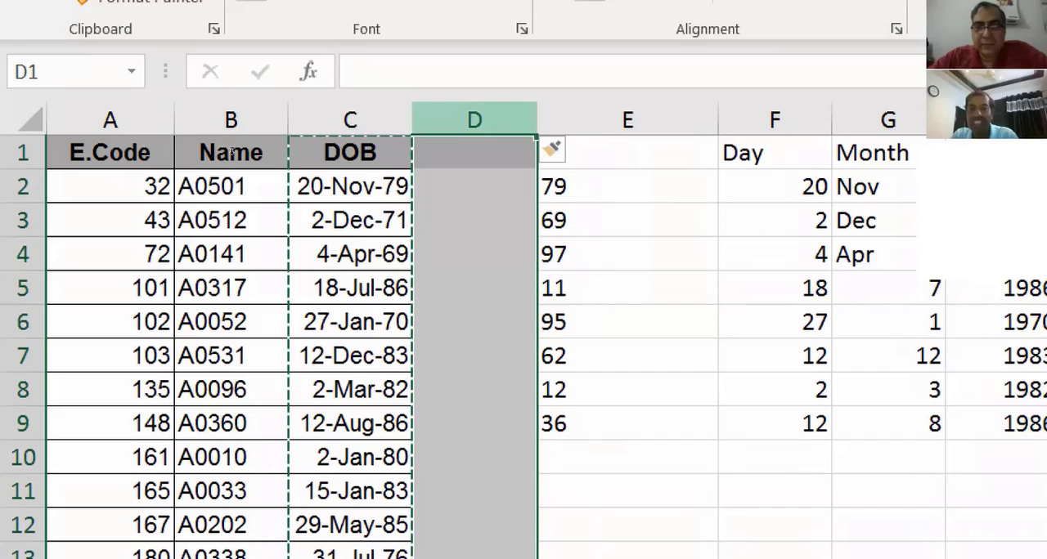
{"action": "key", "text": "ctrl+v"}
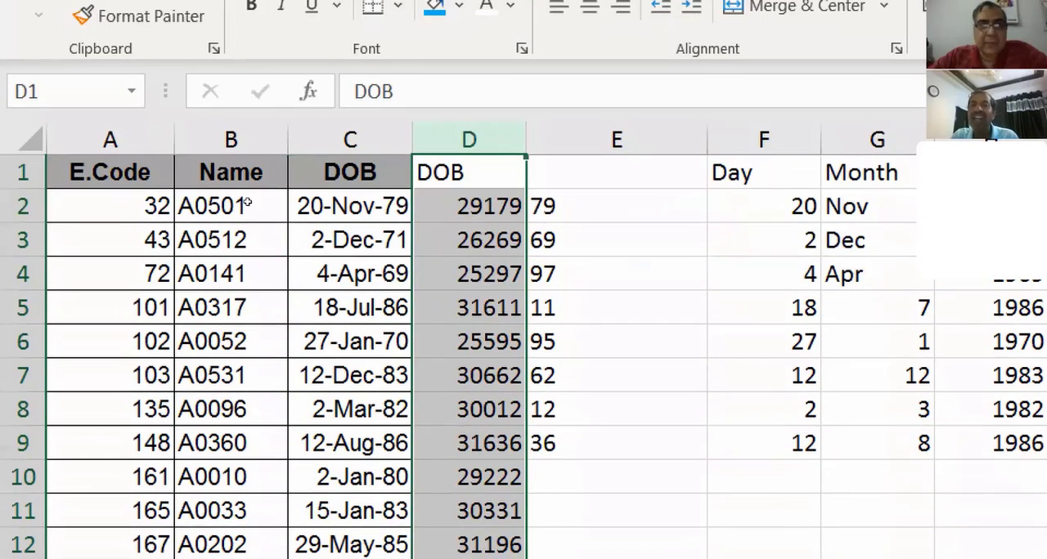
Check serial number 29179 and re-enter =MID(C2,4,3)
{"action": "left_click", "coordinate": [468, 206]}
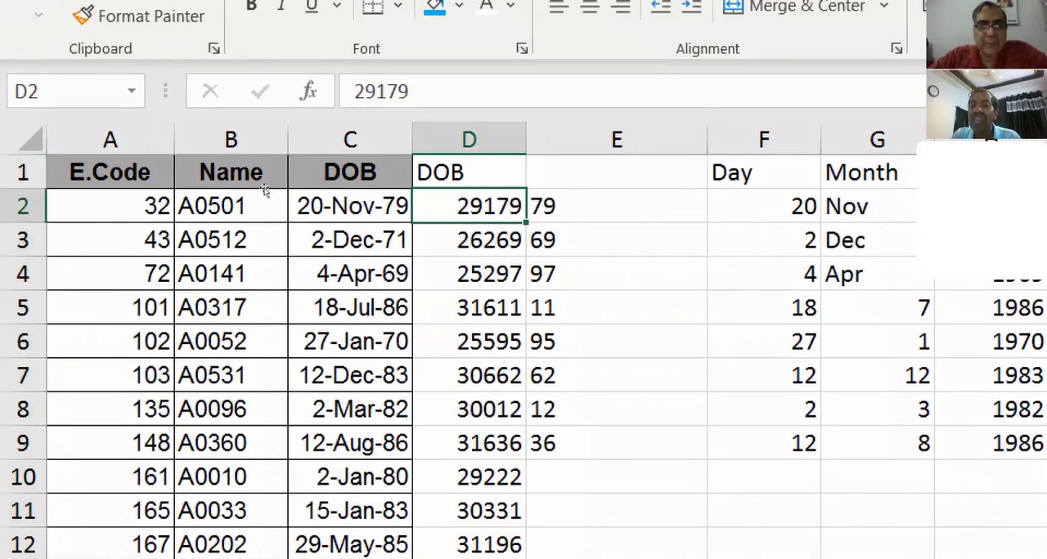
{"action": "type", "text": "=MID(C2,4,3)"}
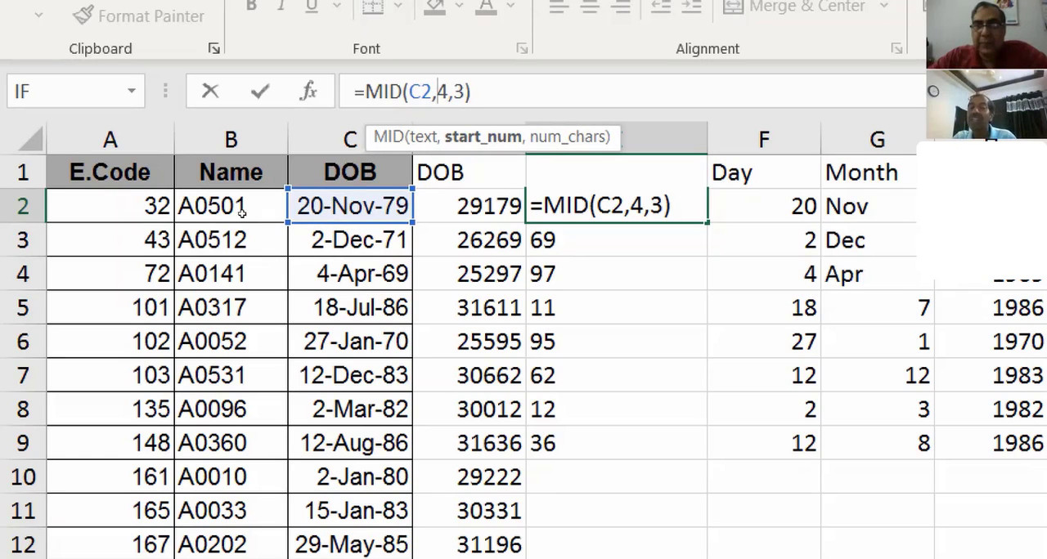
{"action": "key", "text": "Enter"}
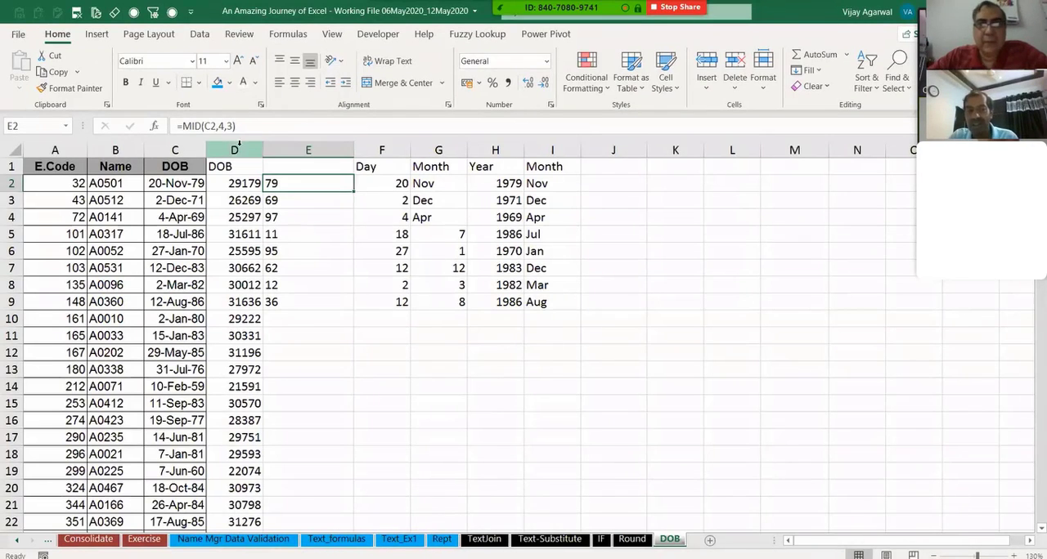
Enter =MONTH(C2) in D2 for each birth date's month number
{"action": "type", "text": "=month"}
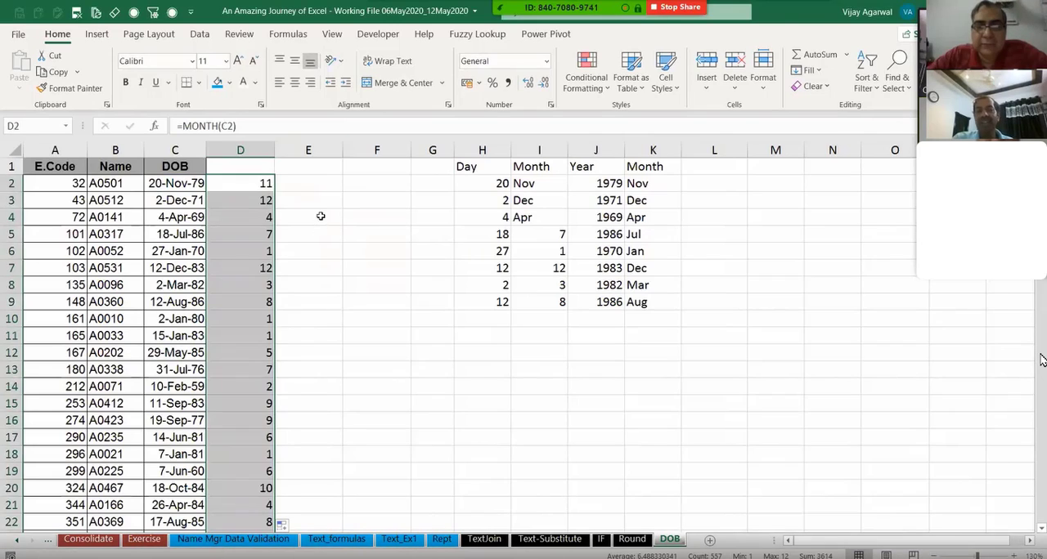
{"action": "left_click", "coordinate": [317, 182]}
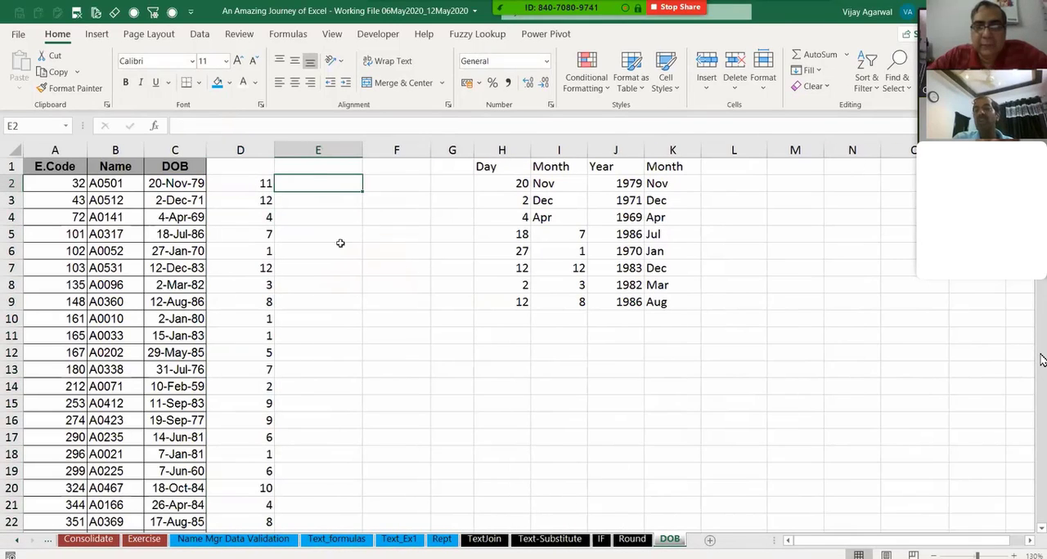
{"action": "mouse_move", "coordinate": [345, 272]}
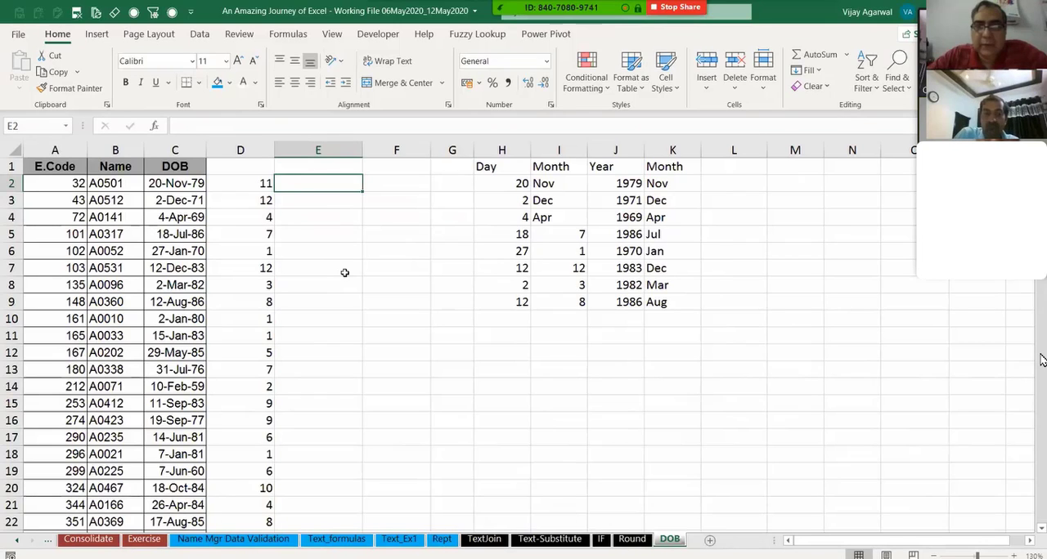
Enter =IF(D2<3,"Q1",) in E2, correcting the mistyped month threshold back to 3
{"action": "type", "text": "=if("}
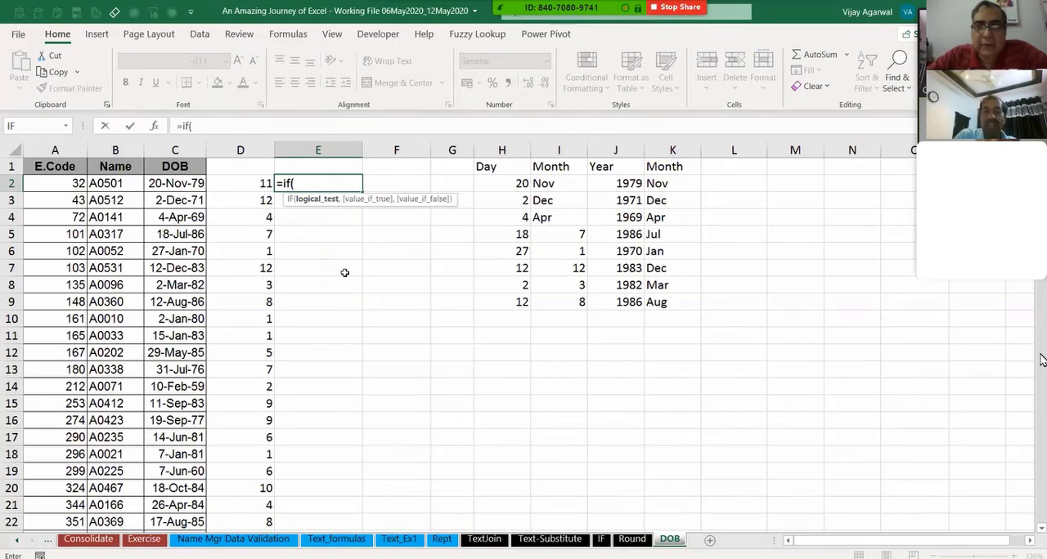
{"action": "left_click", "coordinate": [240, 183]}
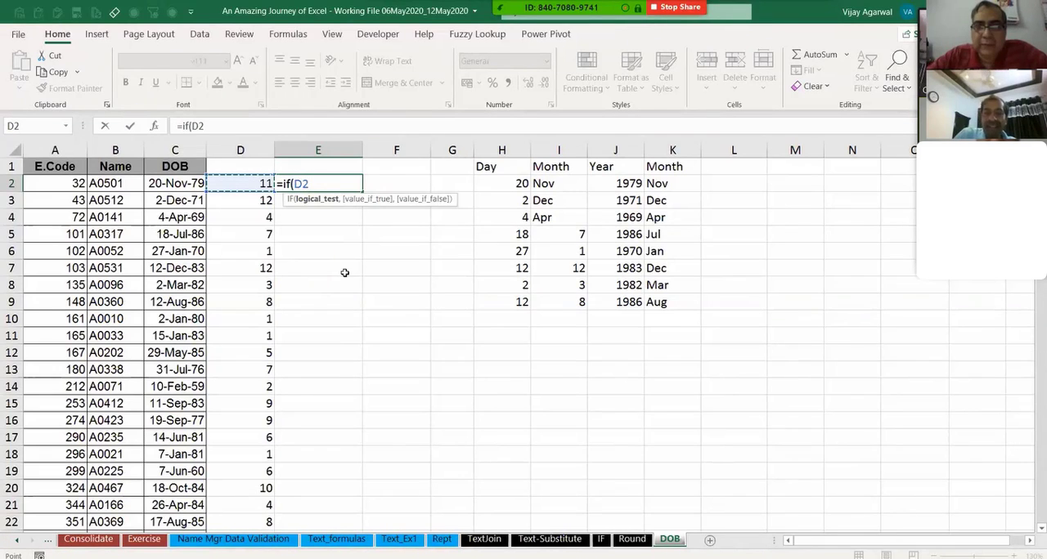
{"action": "type", "text": "<"}
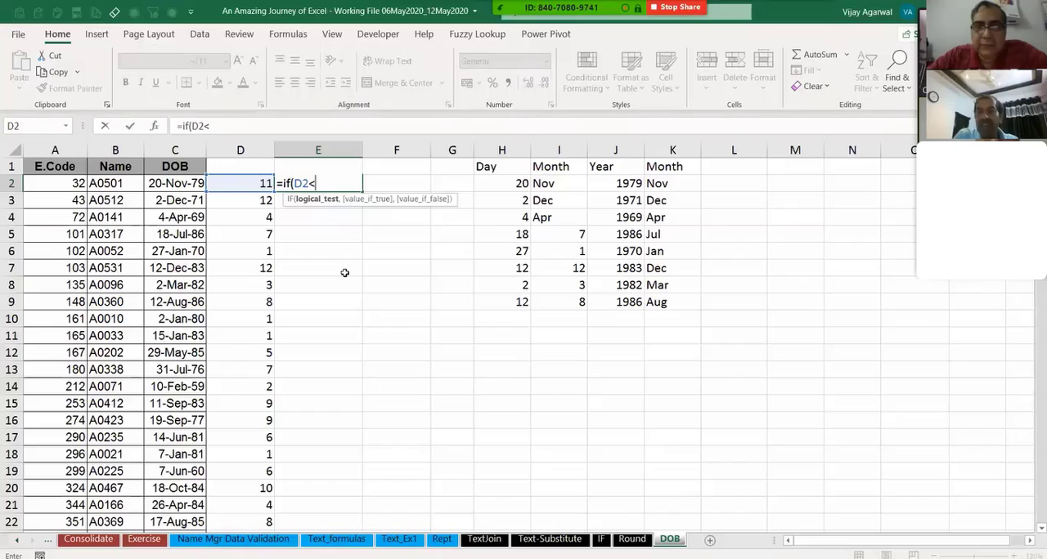
{"action": "type", "text": "3"}
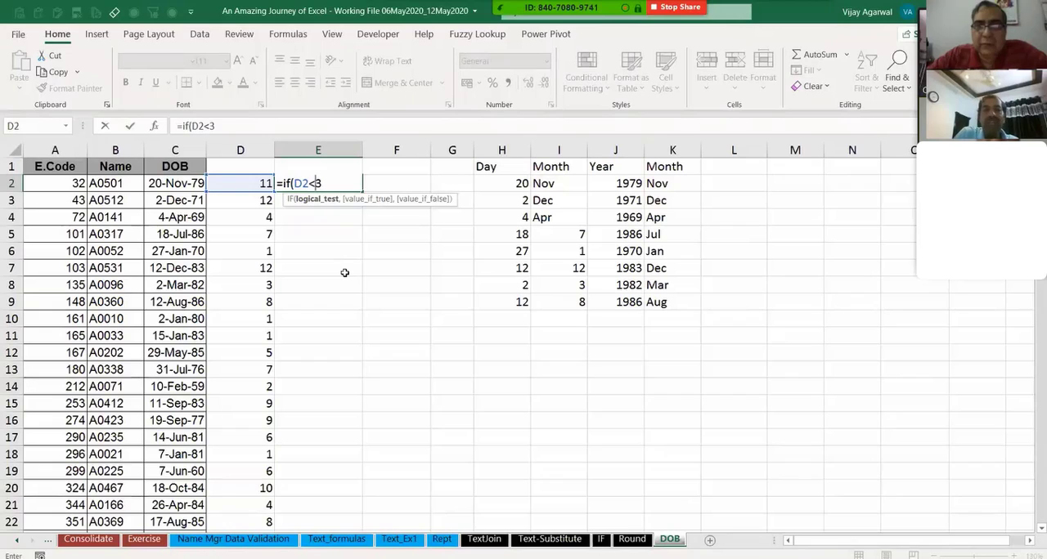
{"action": "key", "text": "Backspace"}
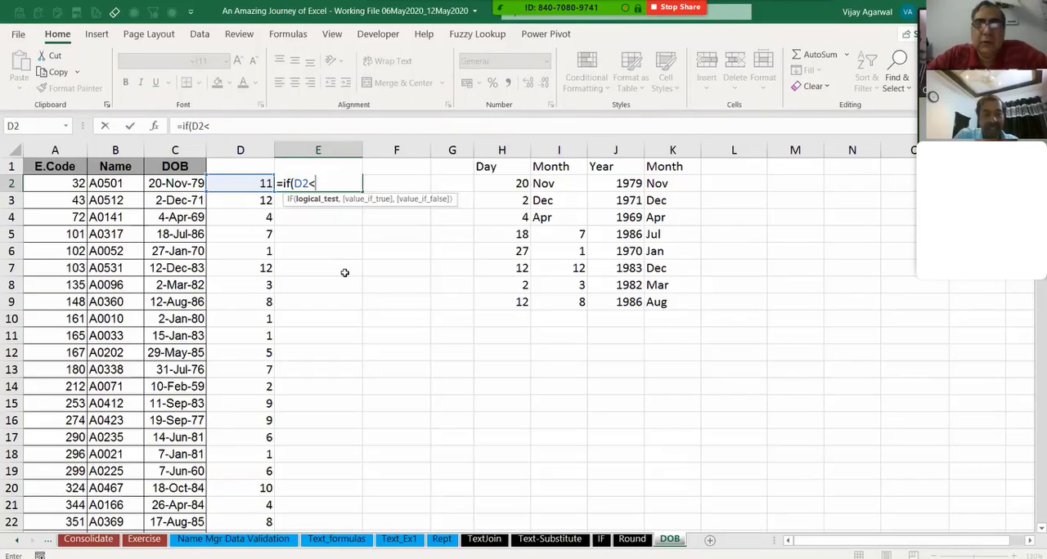
{"action": "type", "text": "12"}
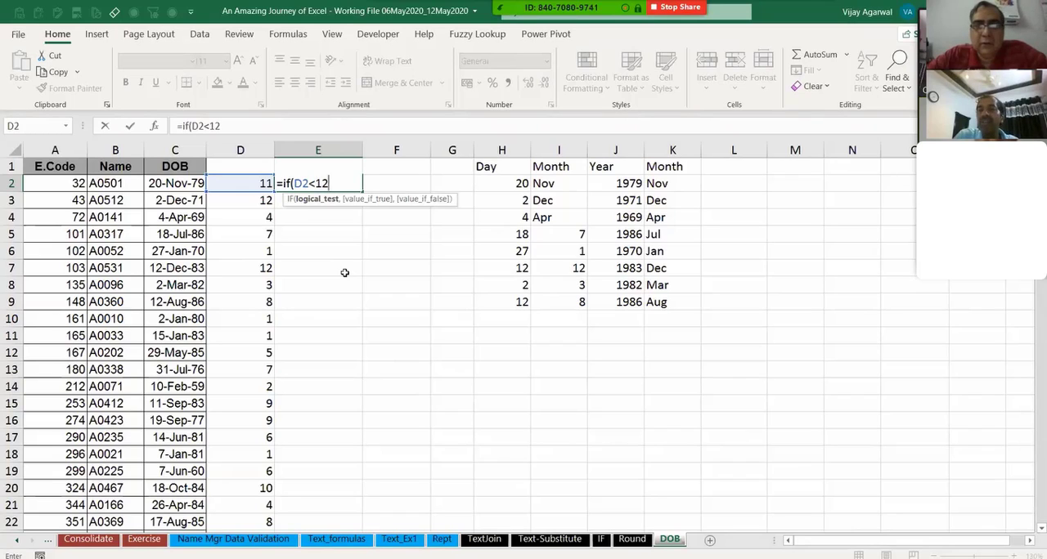
{"action": "key", "text": "Backspace"}
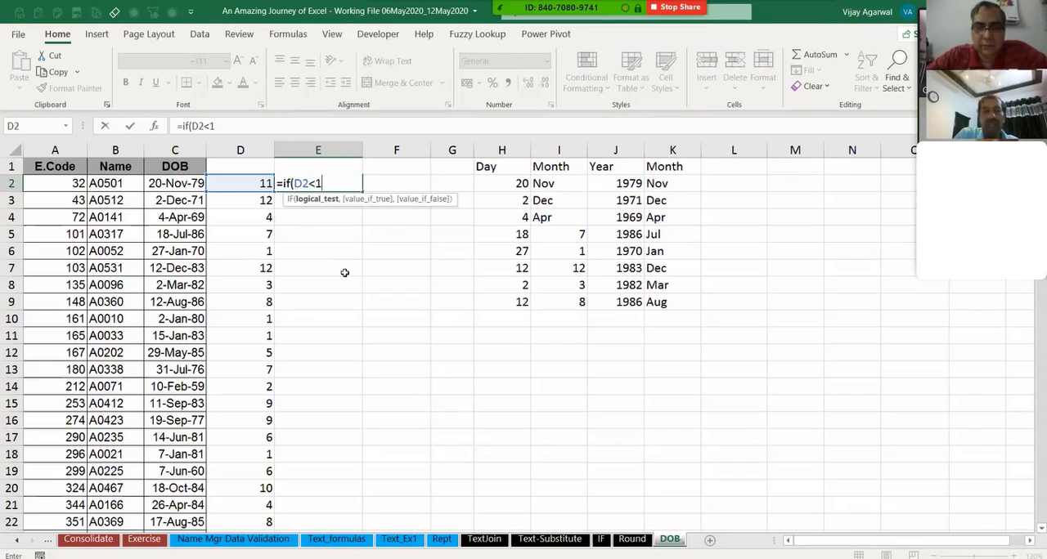
{"action": "type", "text": "3"}
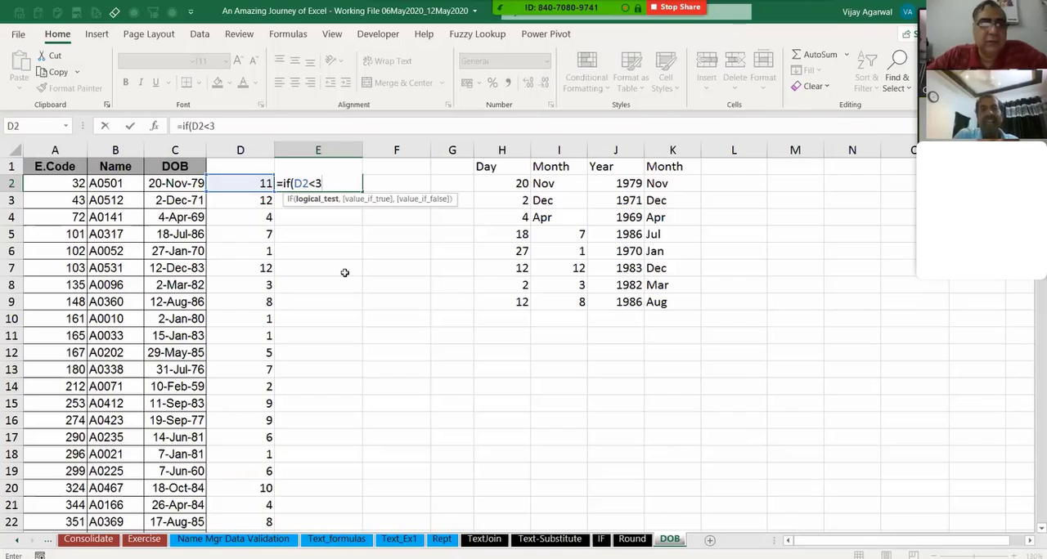
{"action": "type", "text": ","}
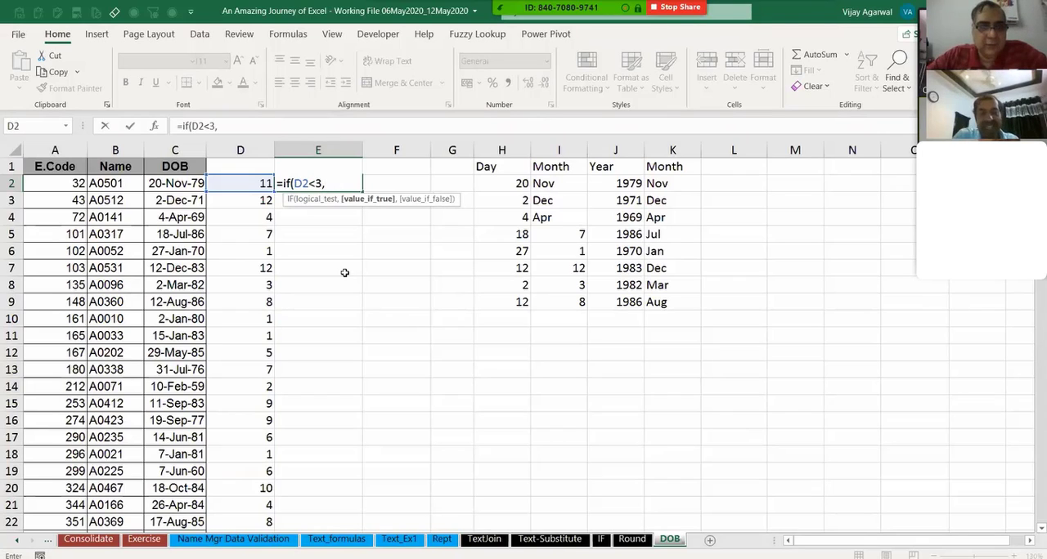
{"action": "type", "text": "\"Q1\""}
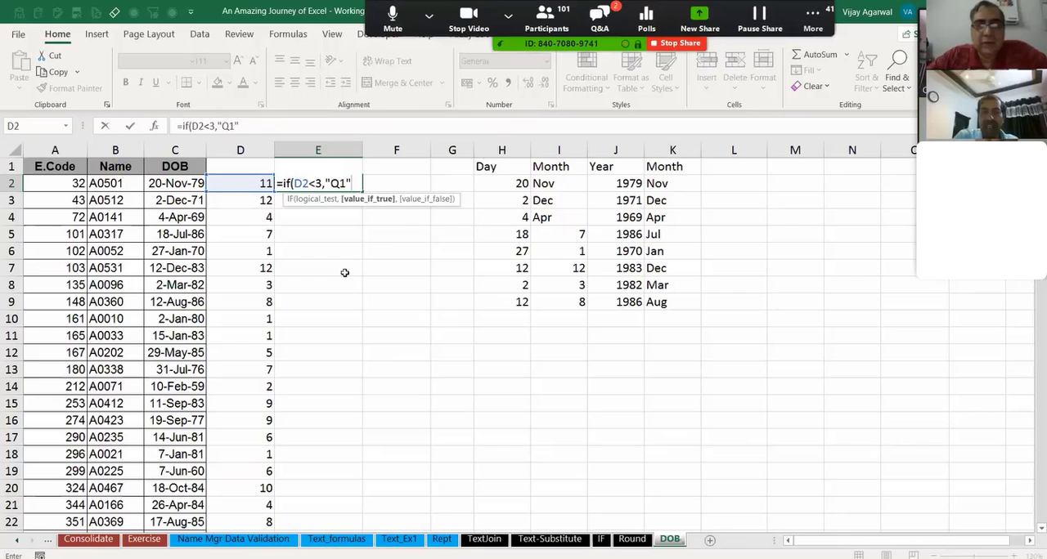
{"action": "type", "text": ","}
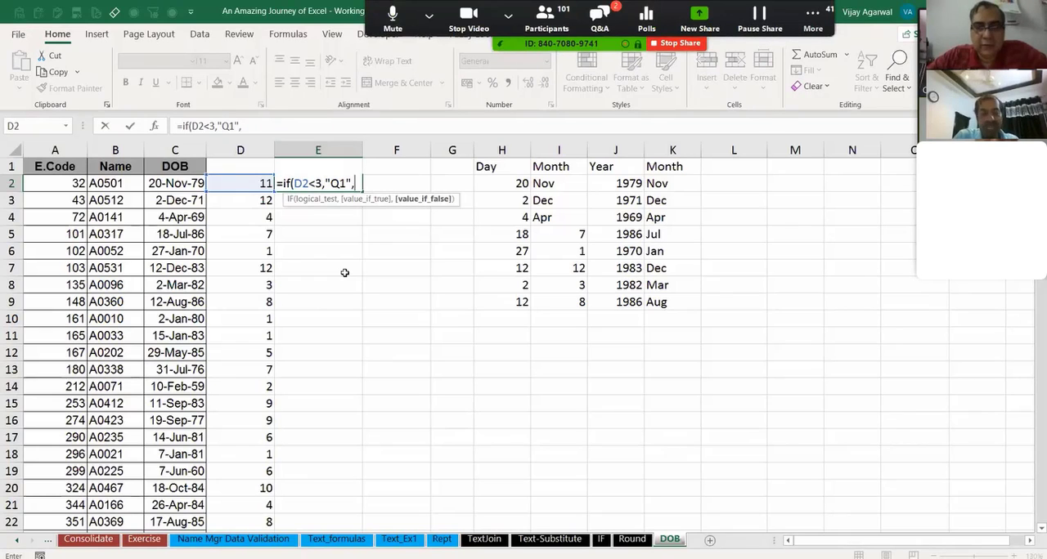
{"action": "key", "text": "Enter"}
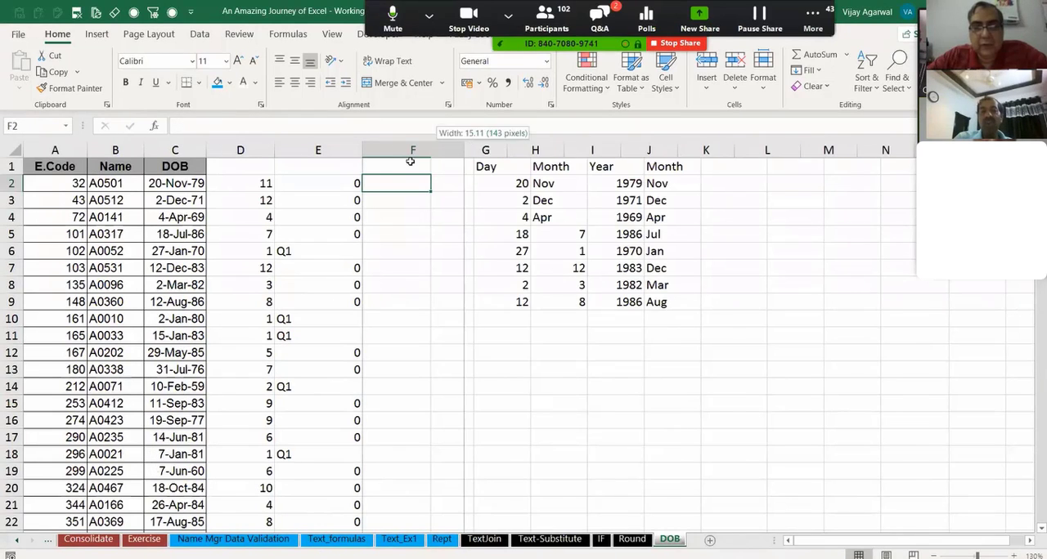
Type a Q1 header and enter the trial formula =IF(D2<3,"Q1",Q4) in F2
{"action": "type", "text": "Q1"}
{"action": "left_click", "coordinate": [413, 166]}
{"action": "type", "text": "Q2"}
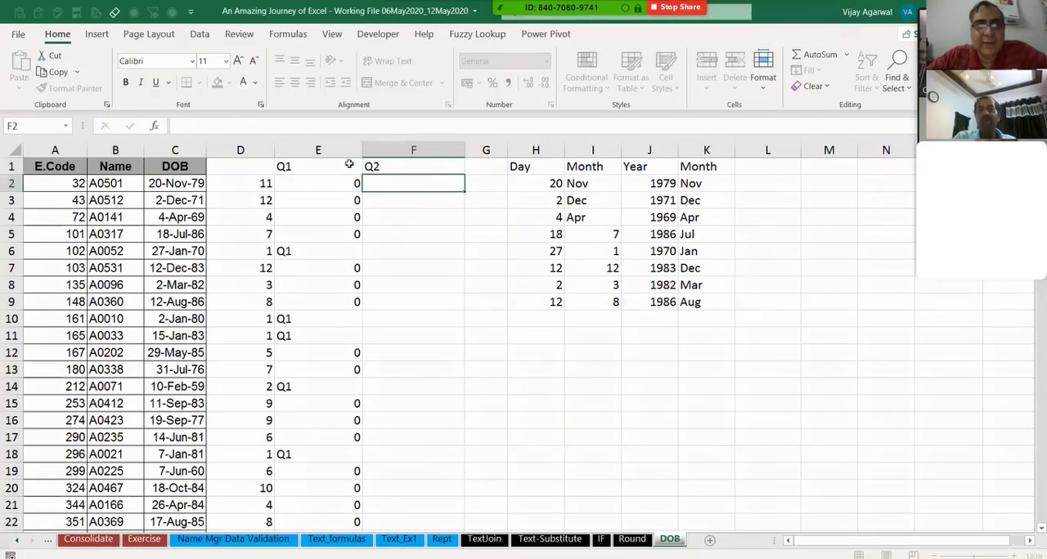
{"action": "left_click", "coordinate": [318, 183]}
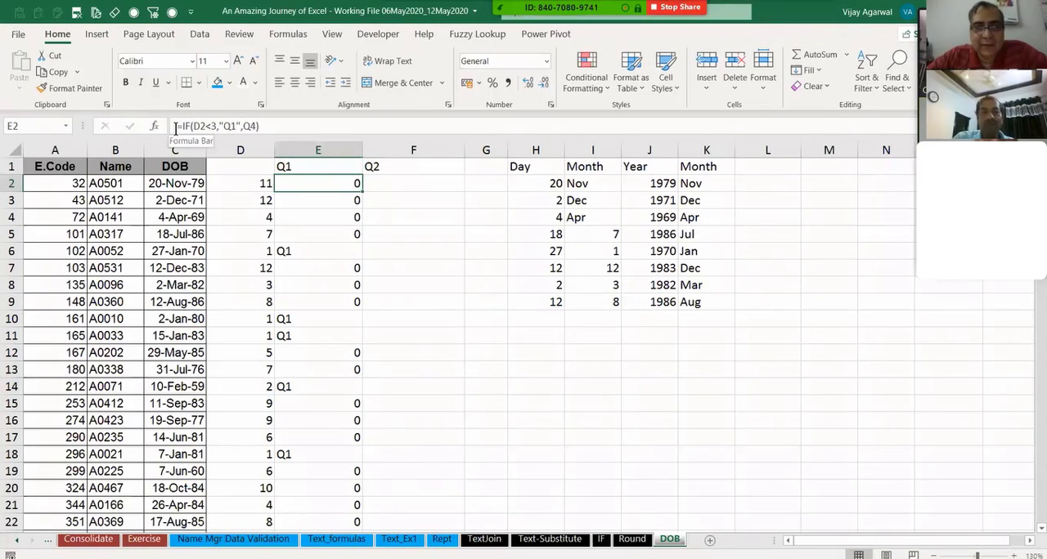
{"action": "left_click", "coordinate": [412, 183]}
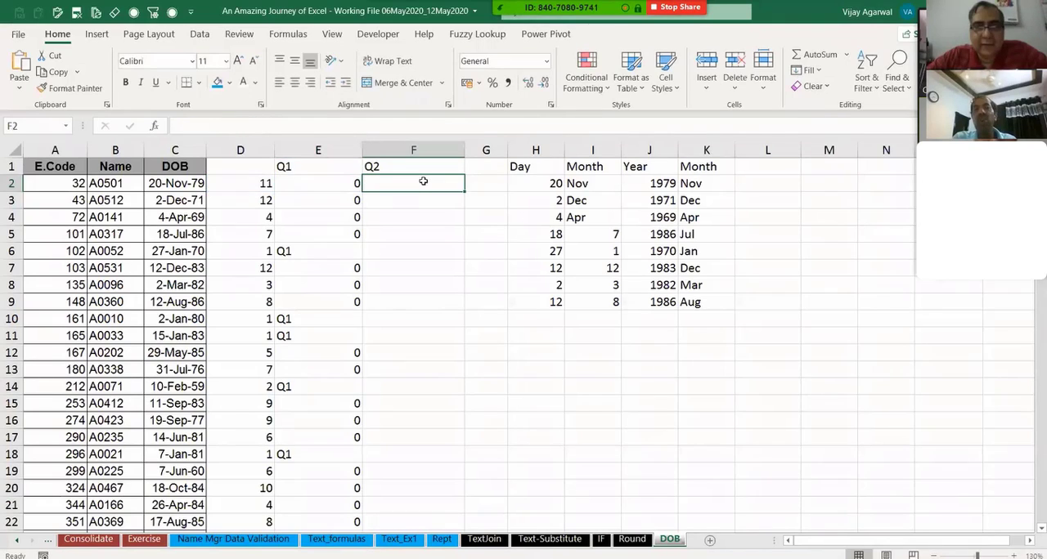
{"action": "type", "text": "=IF(D2<3,\"Q1\",Q4)"}
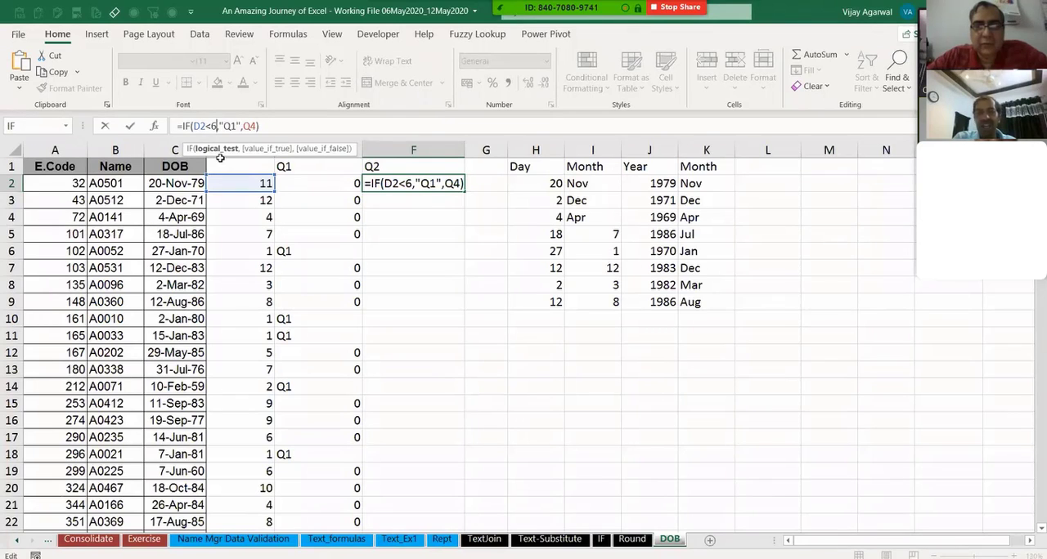
{"action": "key", "text": "Enter"}
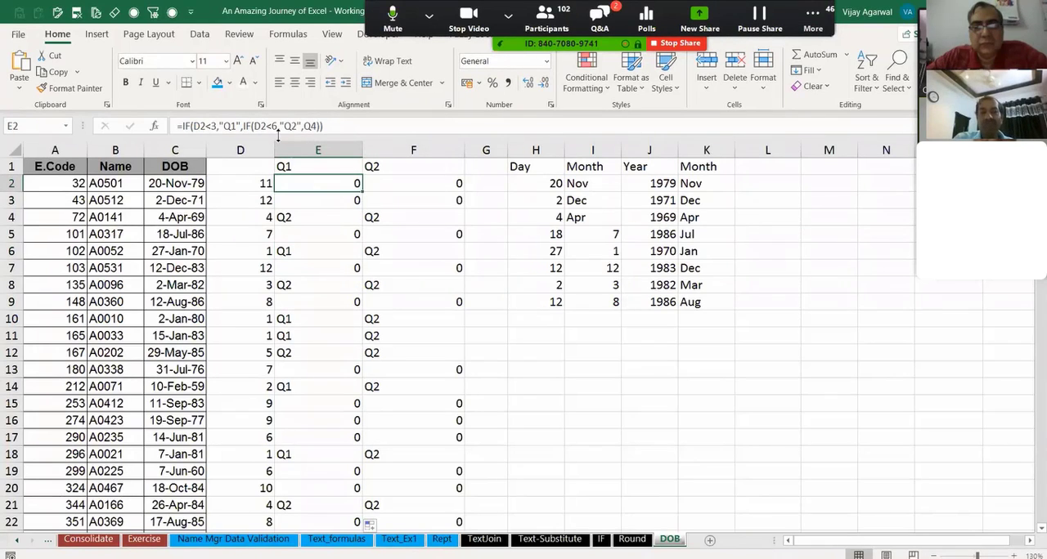
Nest IF(D2<9,"Q3",Q4) into the E2 formula and fill it down column E
{"action": "double_click", "coordinate": [318, 183]}
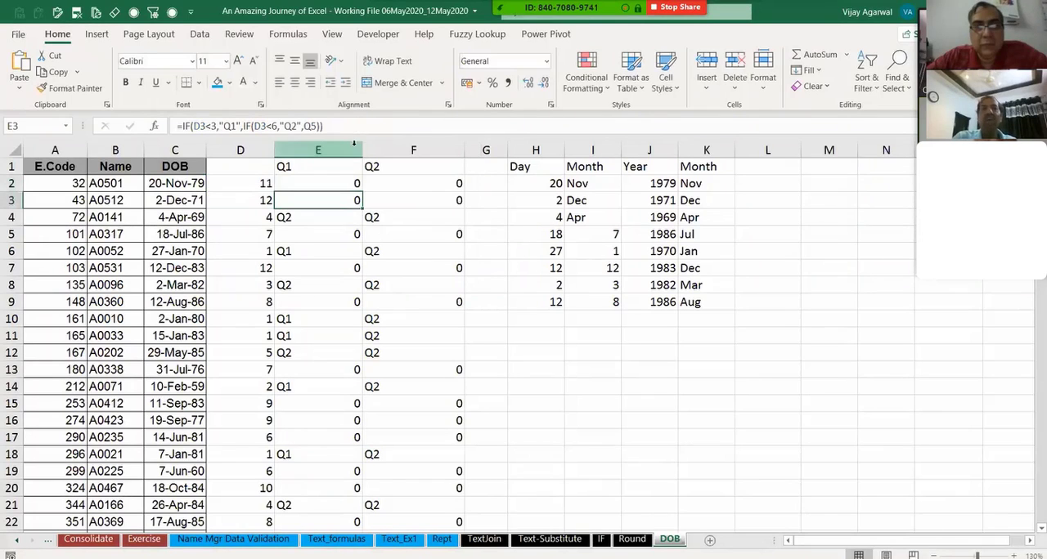
{"action": "left_click", "coordinate": [317, 183]}
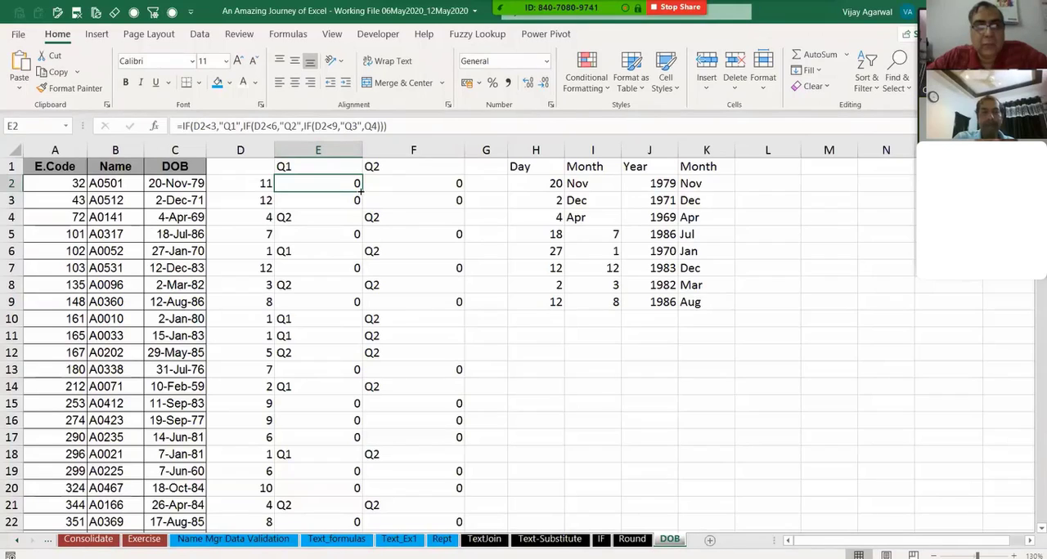
{"action": "double_click", "coordinate": [317, 184]}
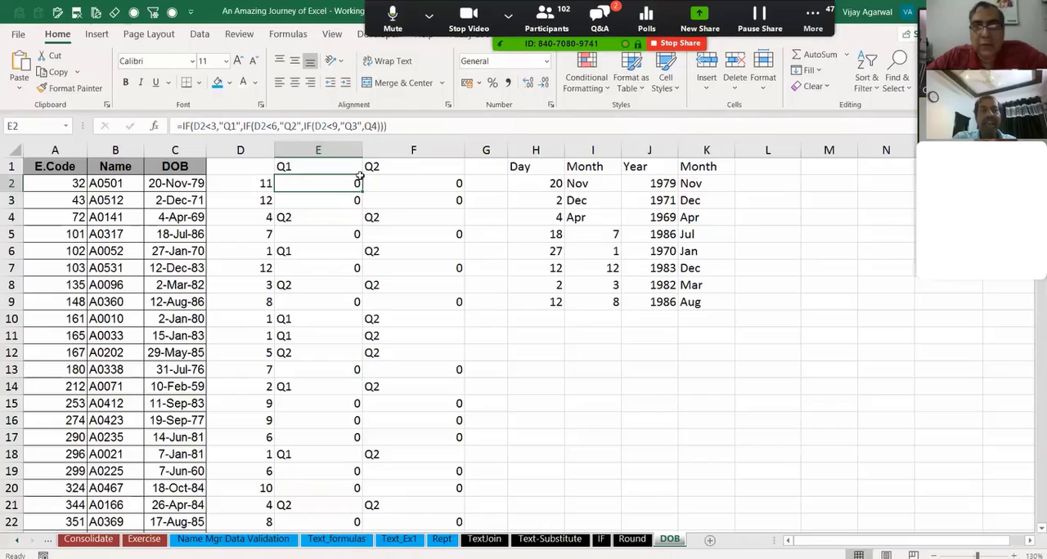
{"action": "mouse_move", "coordinate": [364, 194]}
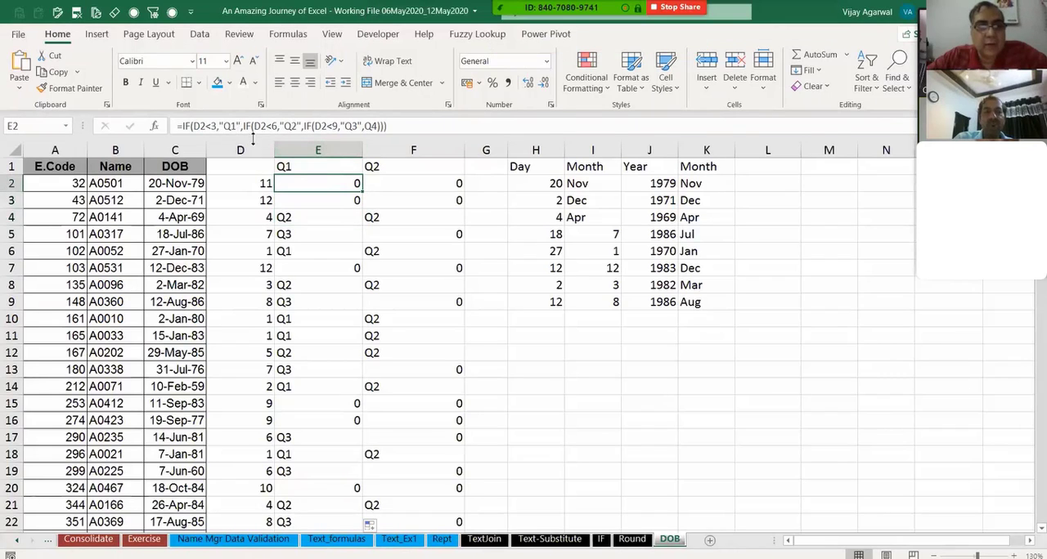
{"action": "mouse_move", "coordinate": [303, 131]}
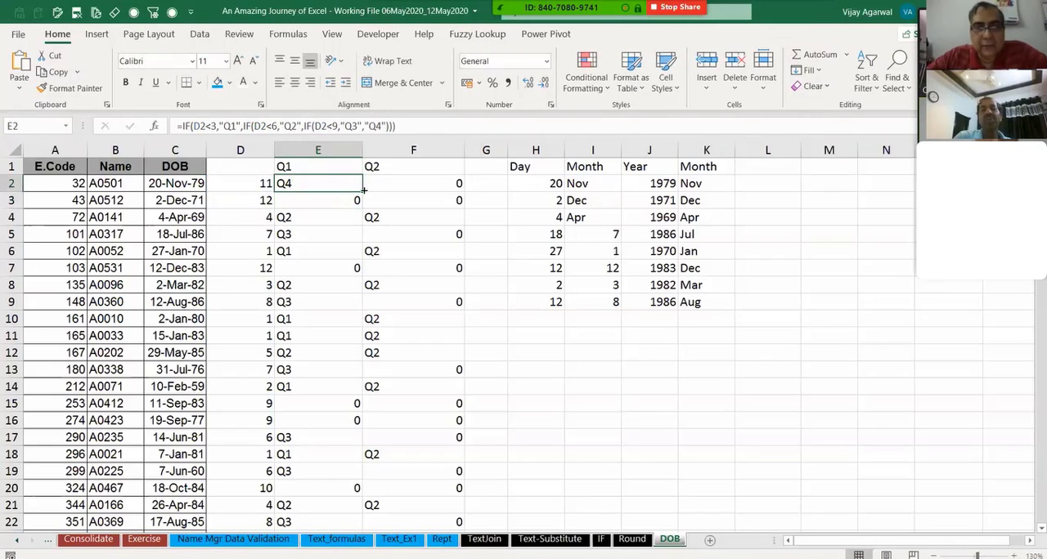
Delete the leftover trial columns from F onward and enter the Quarter heading
{"action": "left_click", "coordinate": [413, 149]}
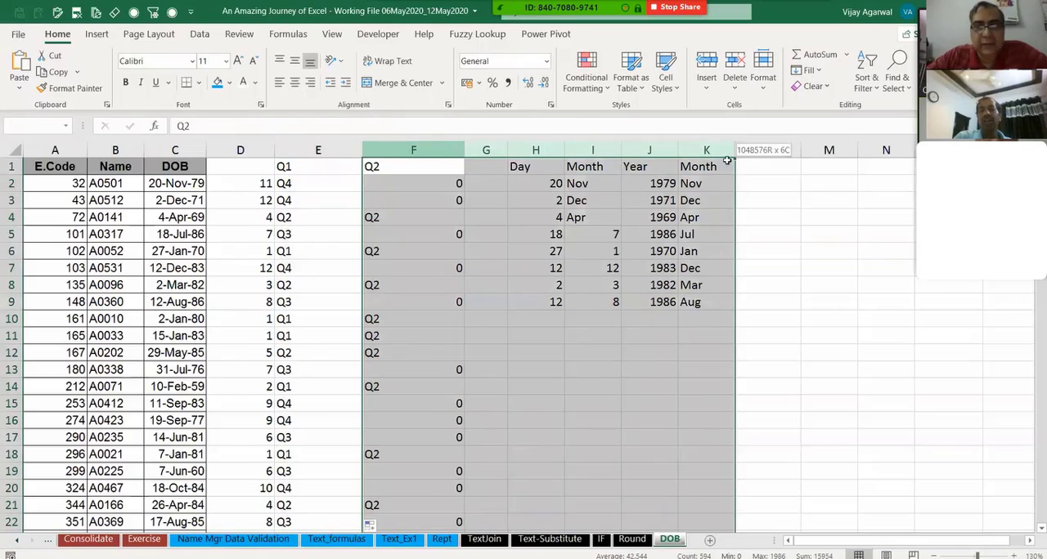
{"action": "right_click", "coordinate": [535, 149]}
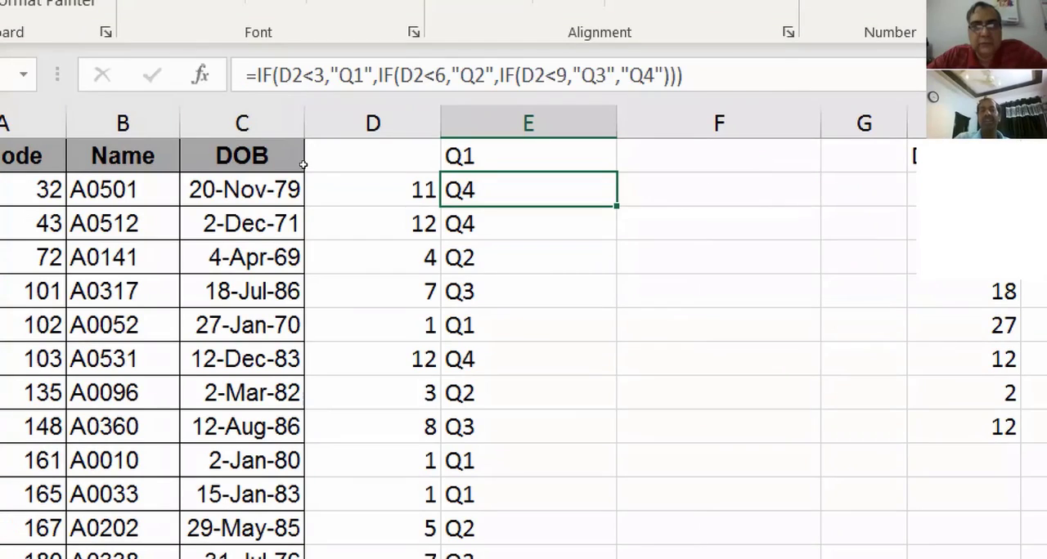
{"action": "type", "text": "Quarter"}
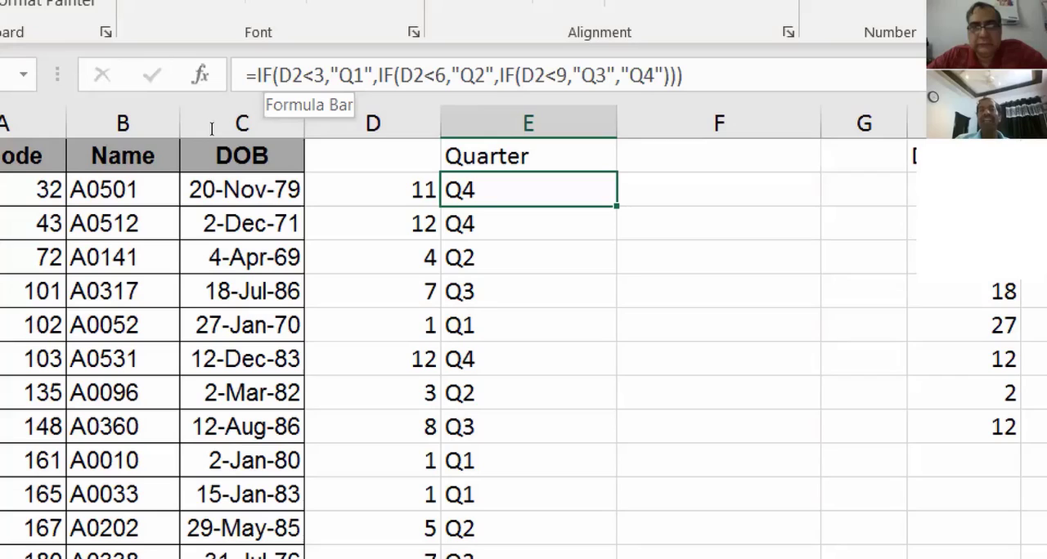
{"action": "left_click", "coordinate": [373, 123]}
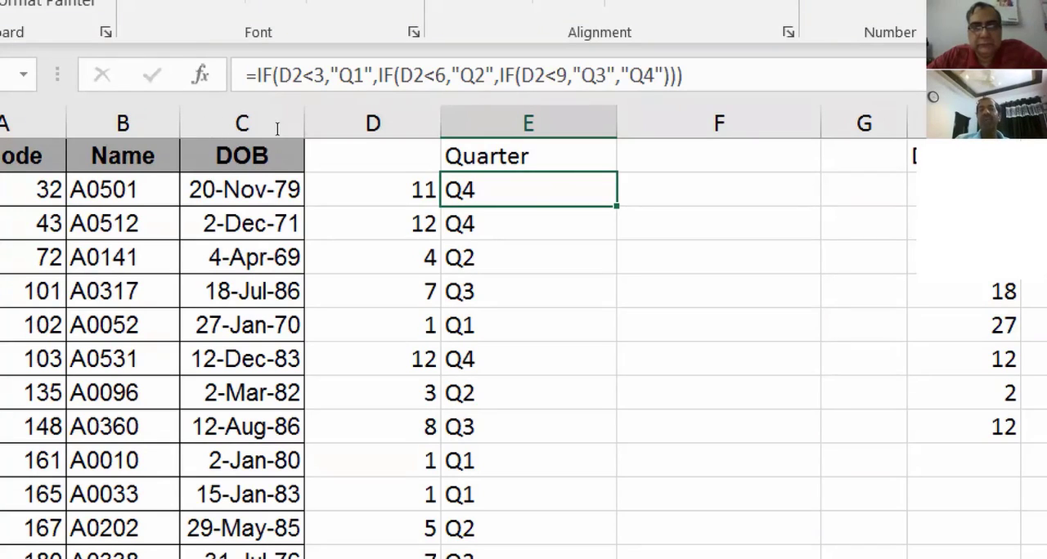
{"action": "mouse_move", "coordinate": [327, 138]}
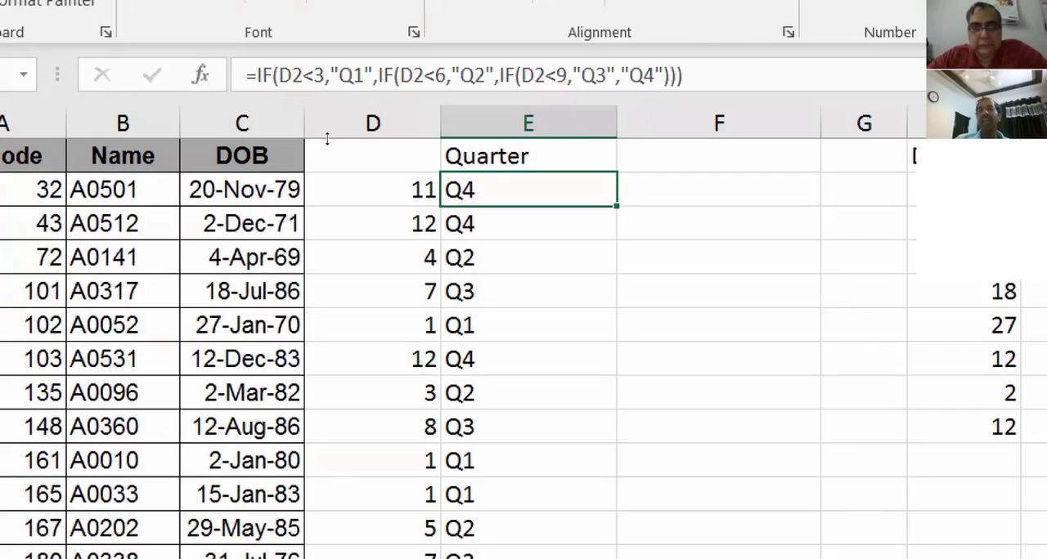
{"action": "mouse_move", "coordinate": [370, 125]}
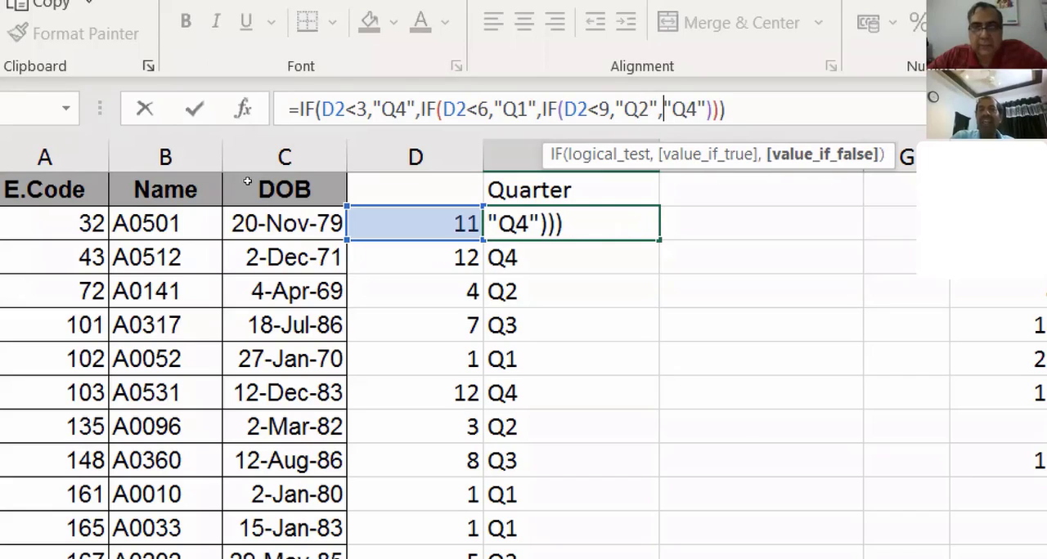
Type Q3 as the final quarter label in E2's formula
{"action": "type", "text": "Q3"}
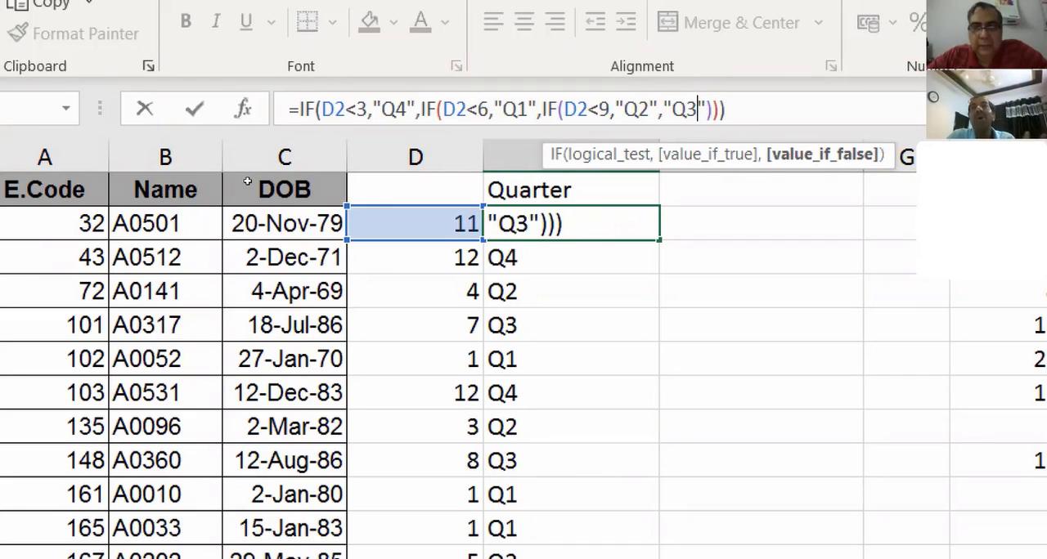